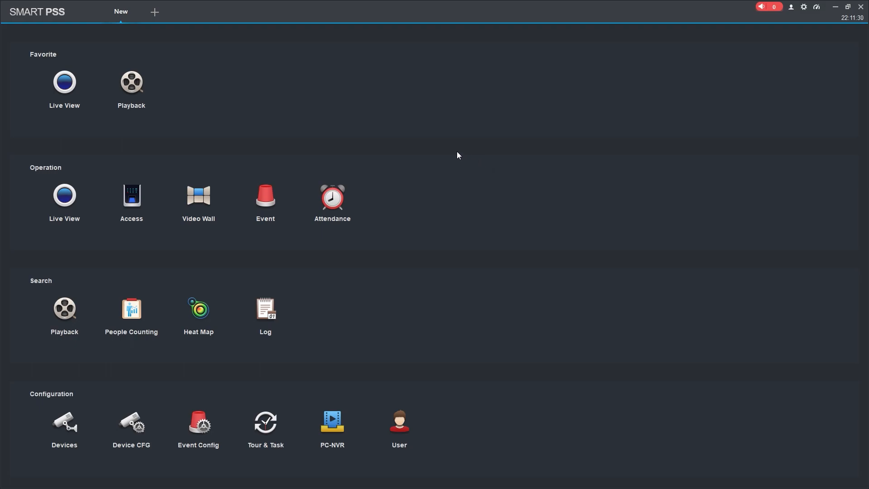
{"action": "mouse_move", "coordinate": [134, 85]}
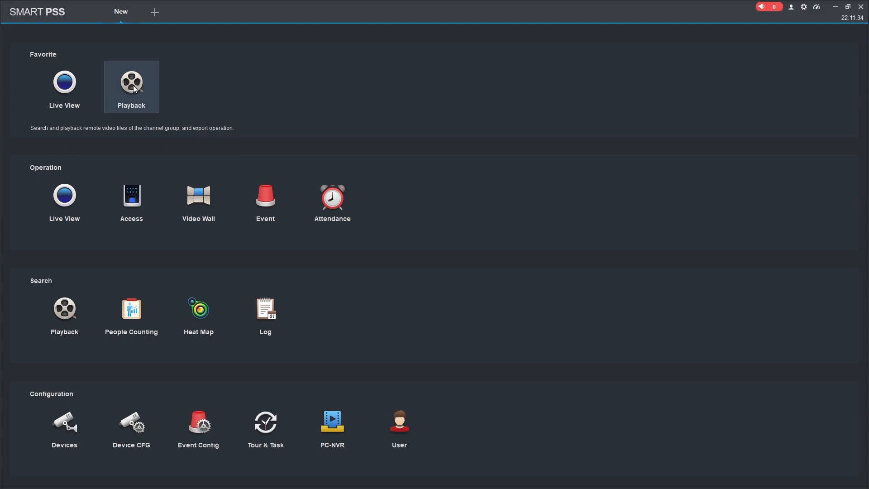
{"action": "mouse_move", "coordinate": [169, 103]}
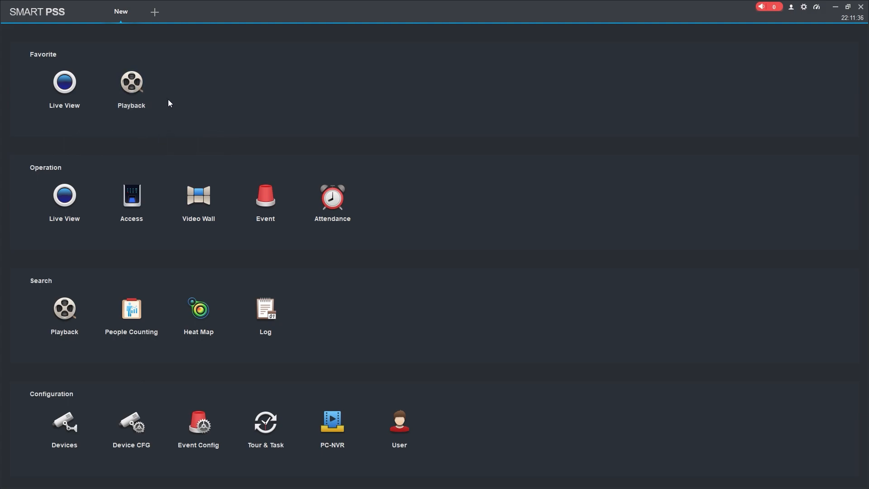
{"action": "mouse_move", "coordinate": [134, 83]}
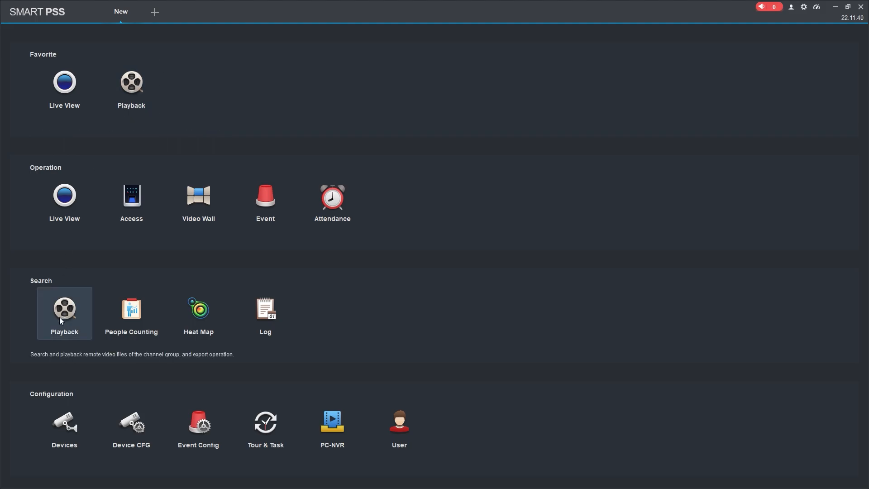
Open the Playback module from the Search section of the SmartPSS home page.
{"action": "left_click", "coordinate": [64, 314]}
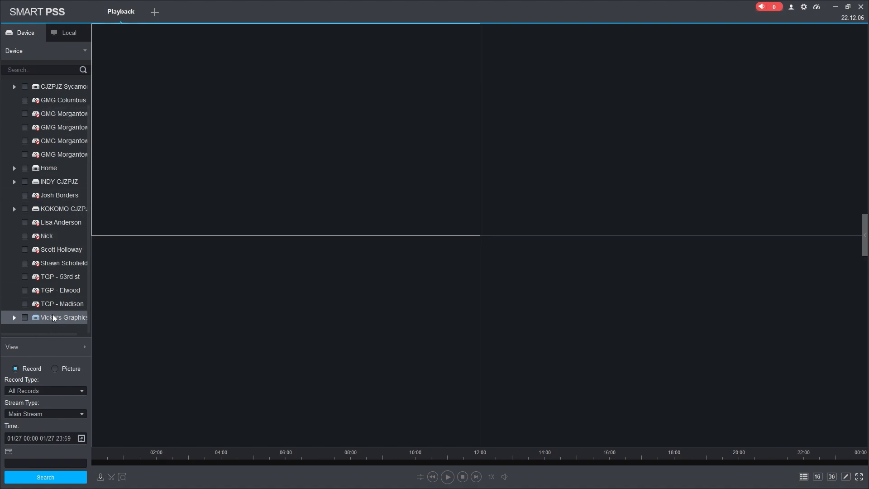
Expand Vickers Graphics, use a sixteen-pane layout, and tick the East_Lot and South Lot 2 cameras.
{"action": "left_click", "coordinate": [14, 317]}
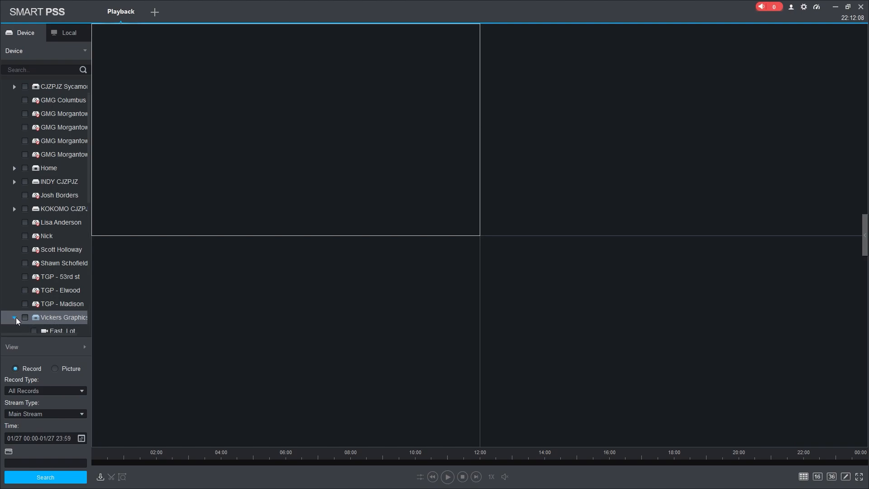
{"action": "left_click", "coordinate": [15, 317]}
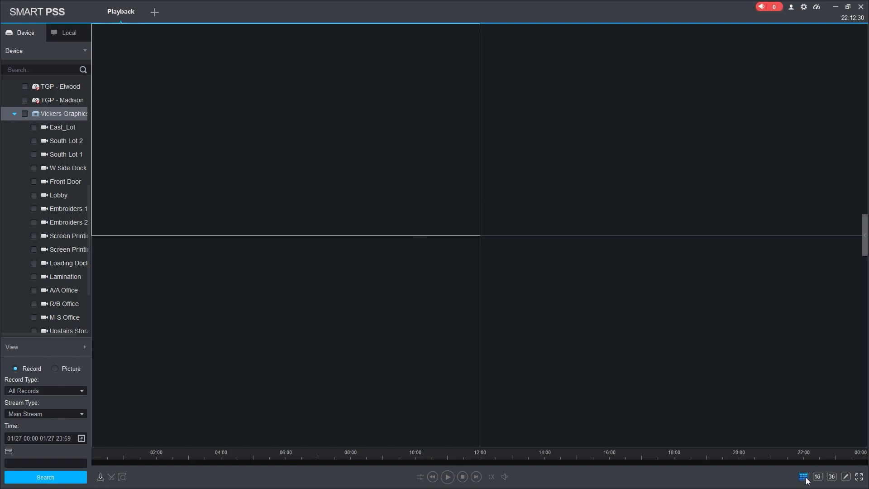
{"action": "left_click", "coordinate": [818, 477]}
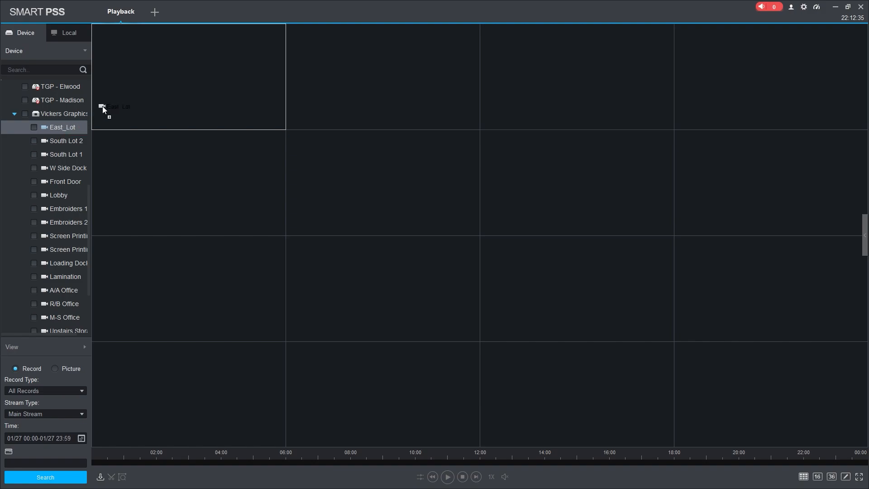
{"action": "left_click", "coordinate": [25, 113]}
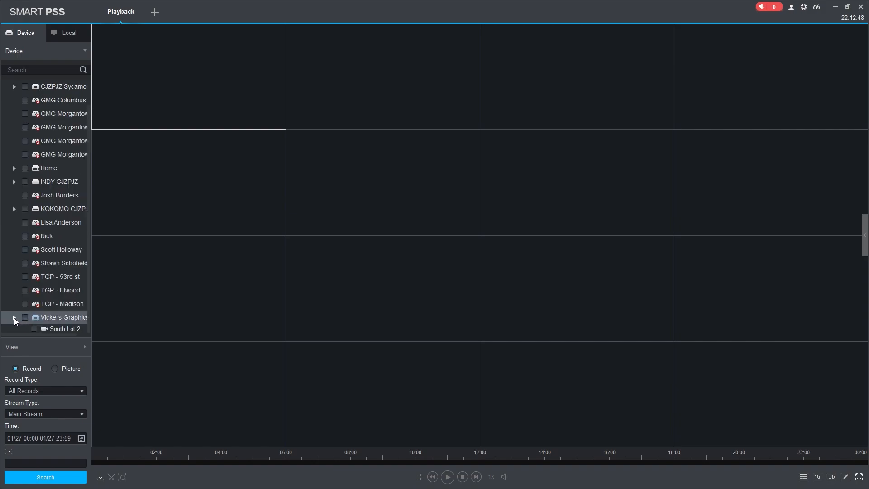
{"action": "left_click", "coordinate": [15, 317]}
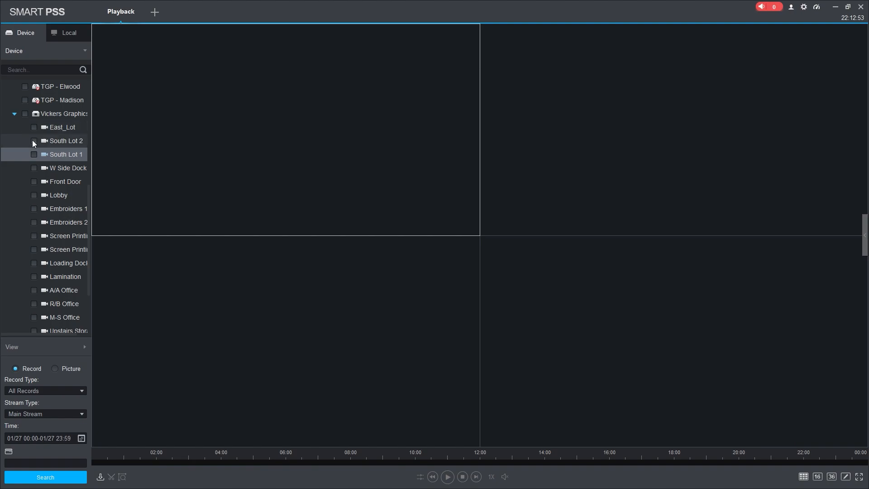
{"action": "left_click", "coordinate": [24, 114]}
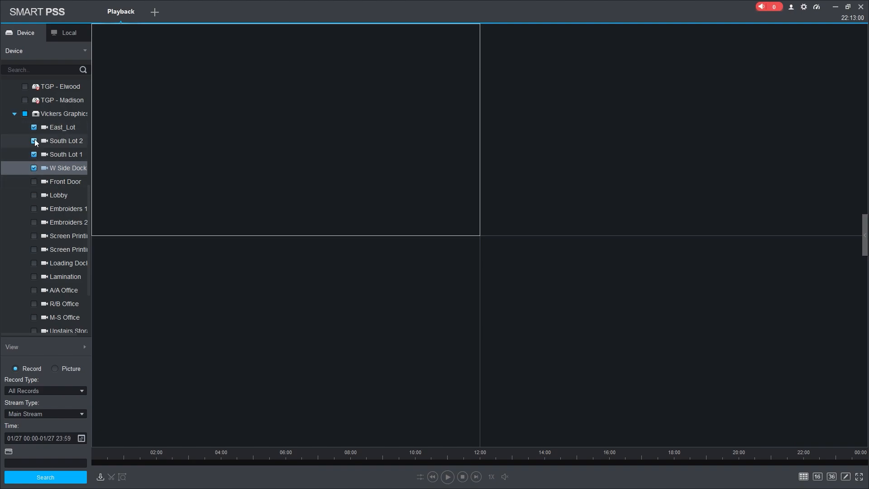
Set the search to All Records on Main Stream for January 27, 2024.
{"action": "left_click", "coordinate": [45, 391]}
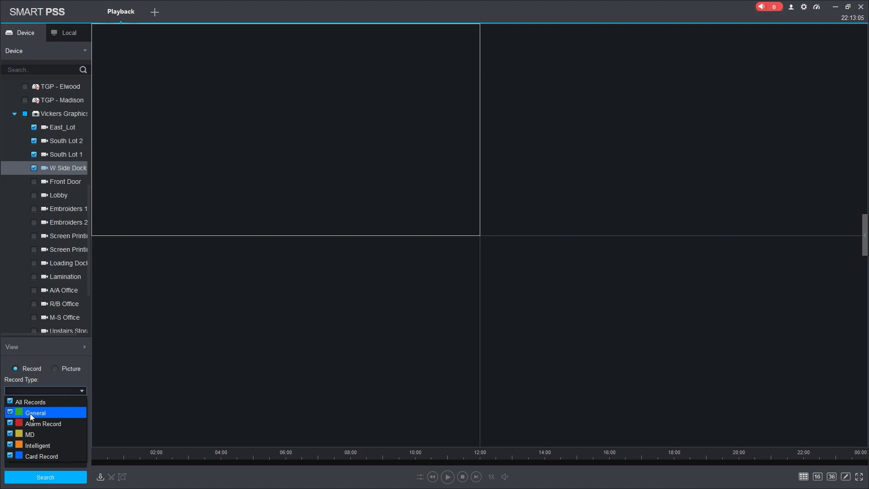
{"action": "mouse_move", "coordinate": [29, 434]}
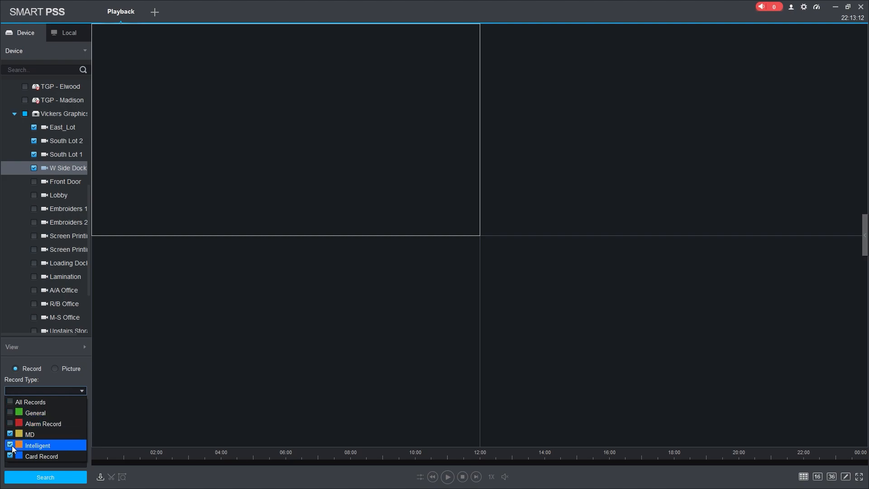
{"action": "left_click", "coordinate": [9, 402]}
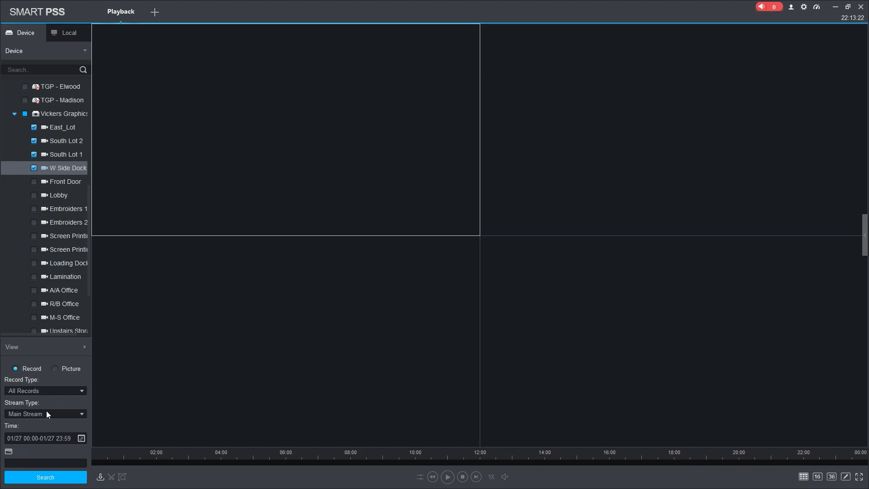
{"action": "mouse_move", "coordinate": [28, 416]}
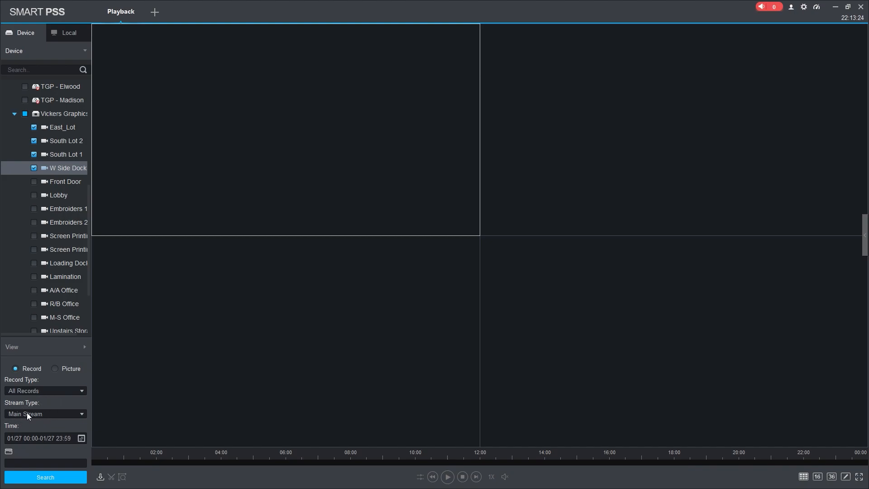
{"action": "left_click", "coordinate": [45, 414]}
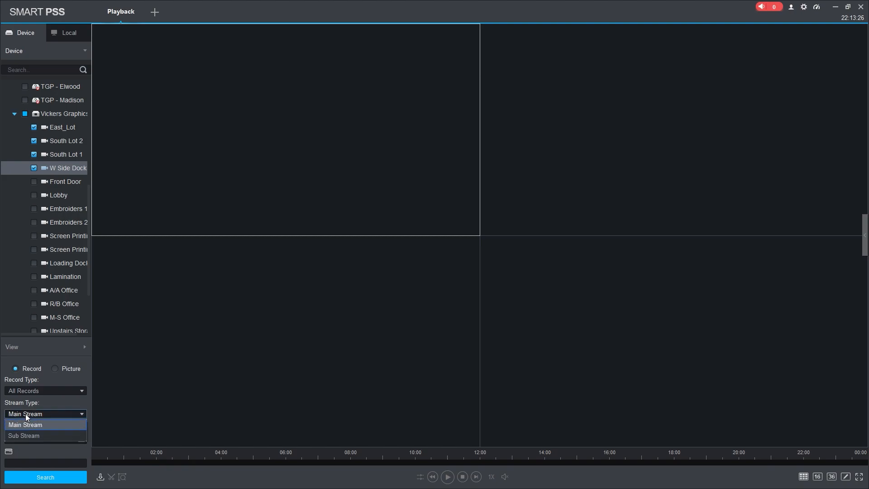
{"action": "left_click", "coordinate": [25, 424]}
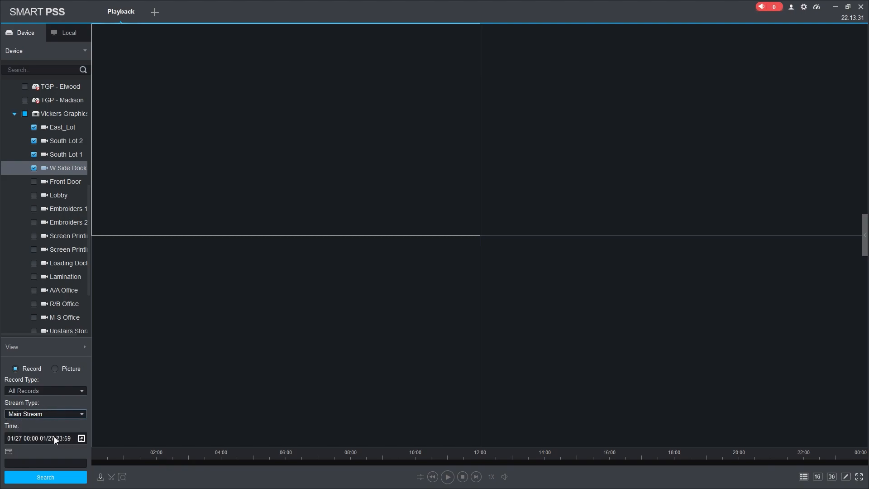
{"action": "left_click", "coordinate": [82, 438]}
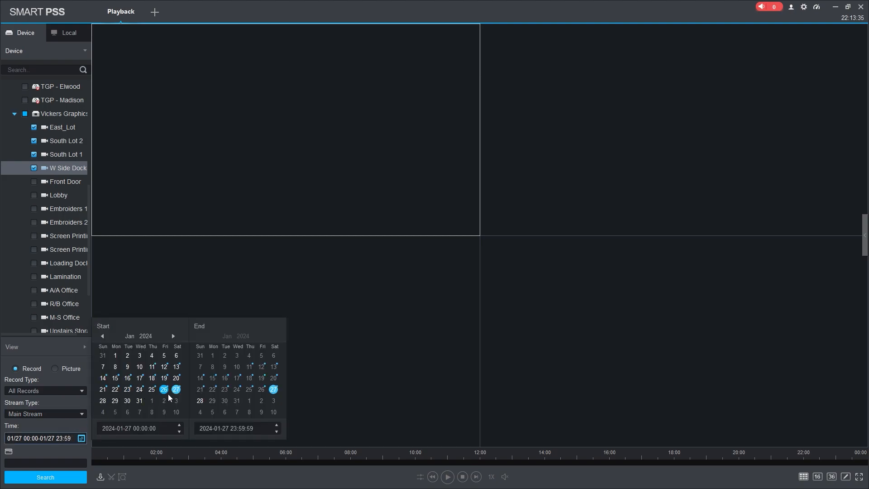
{"action": "left_click", "coordinate": [140, 390]}
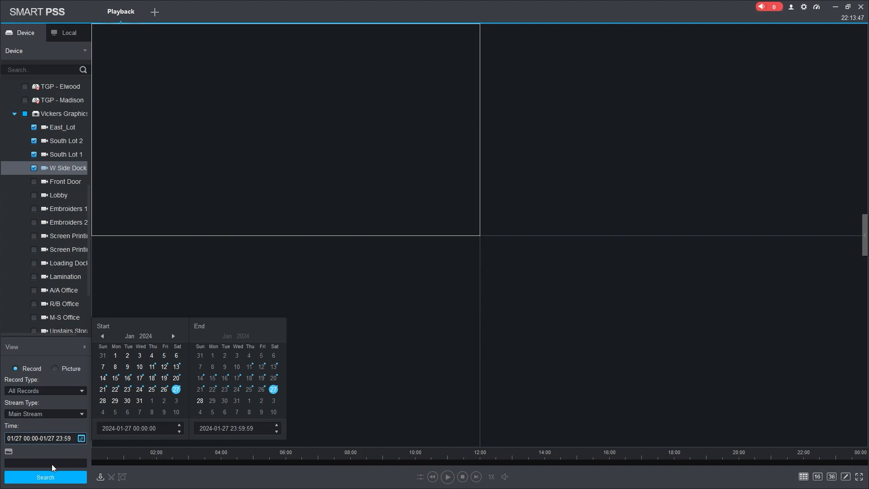
Search January 27 recordings and jump the timeline to about 10:11:44.
{"action": "left_click", "coordinate": [44, 478]}
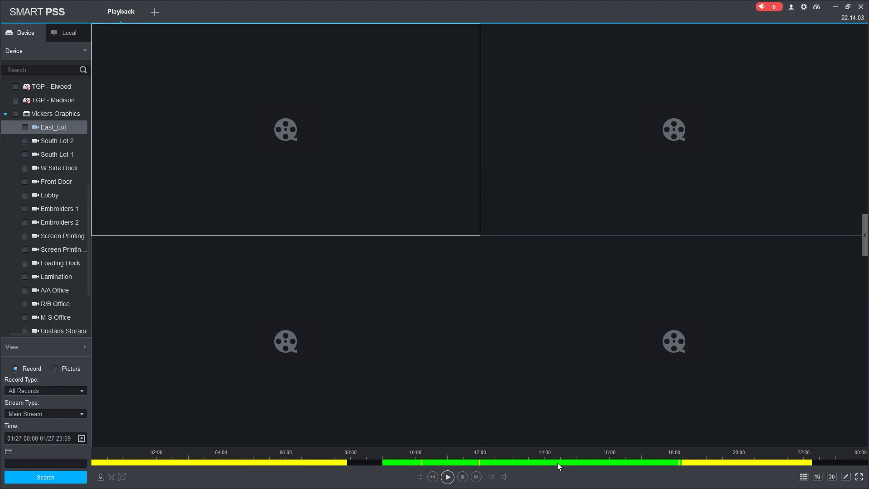
{"action": "mouse_move", "coordinate": [775, 465]}
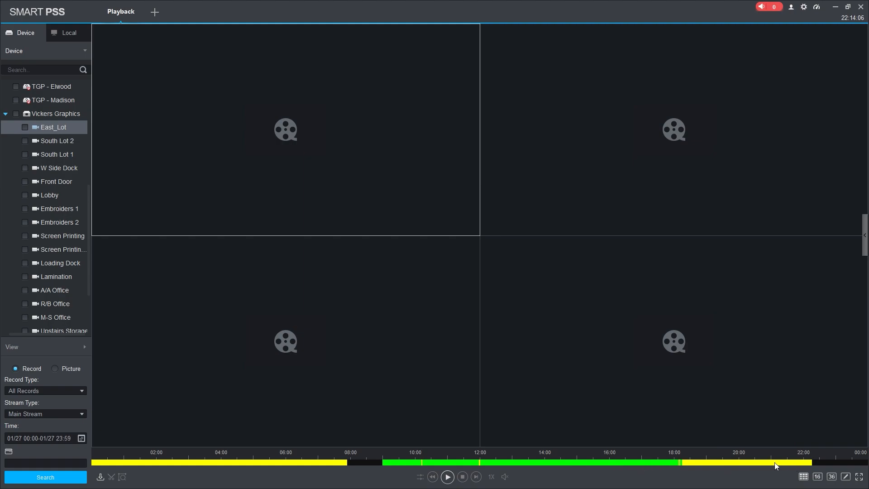
{"action": "mouse_move", "coordinate": [511, 435]}
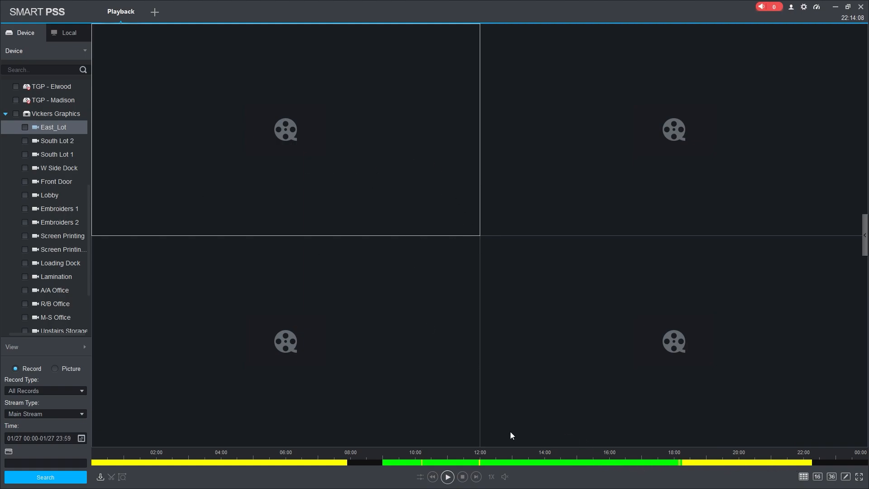
{"action": "mouse_move", "coordinate": [316, 456]}
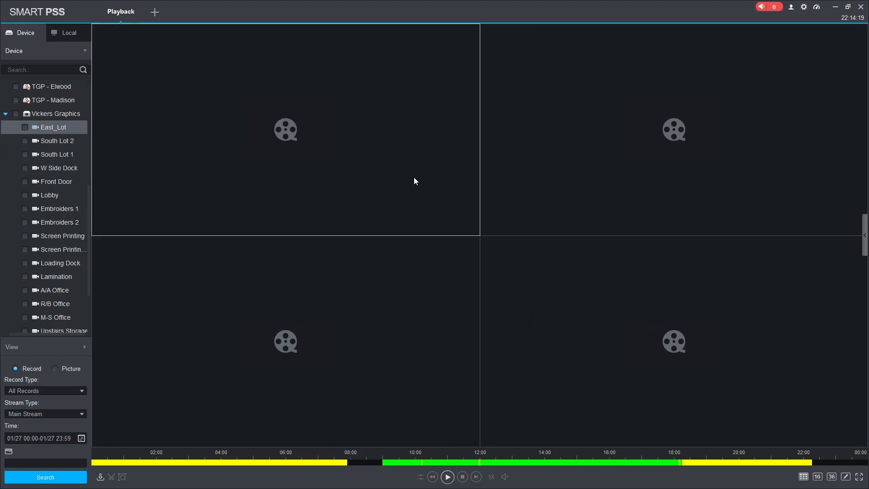
{"action": "mouse_move", "coordinate": [396, 267]}
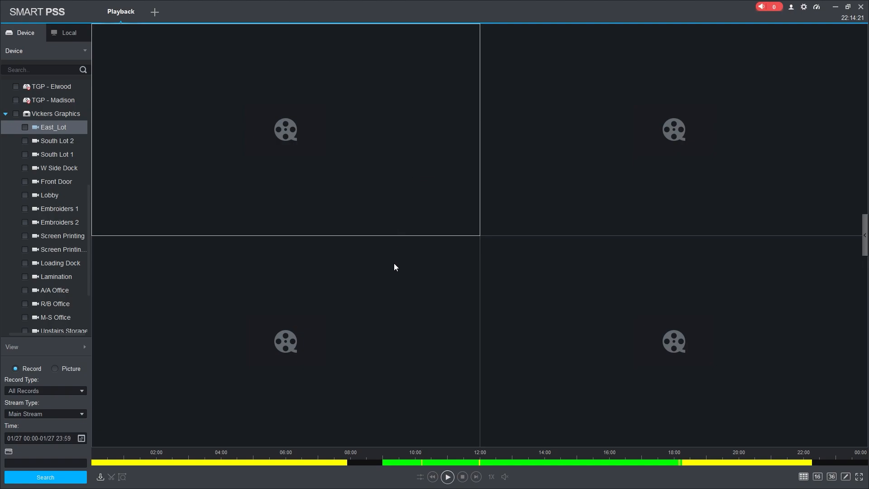
{"action": "mouse_move", "coordinate": [489, 477]}
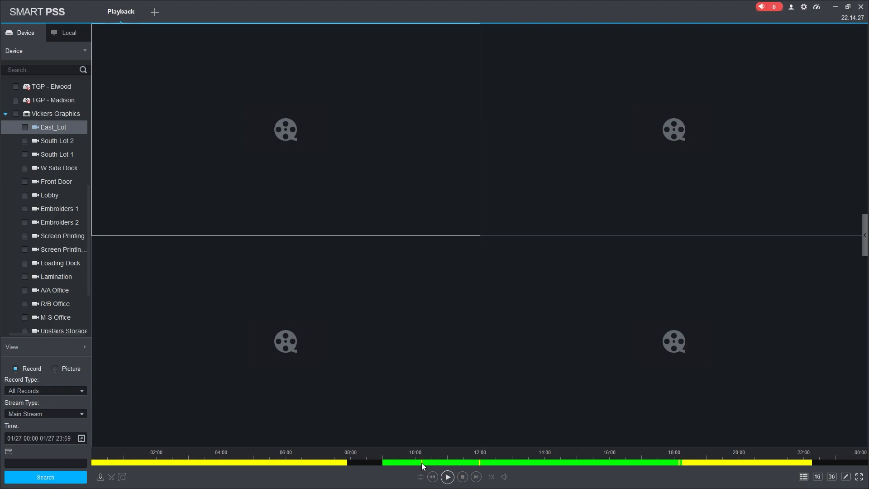
{"action": "left_click", "coordinate": [450, 476]}
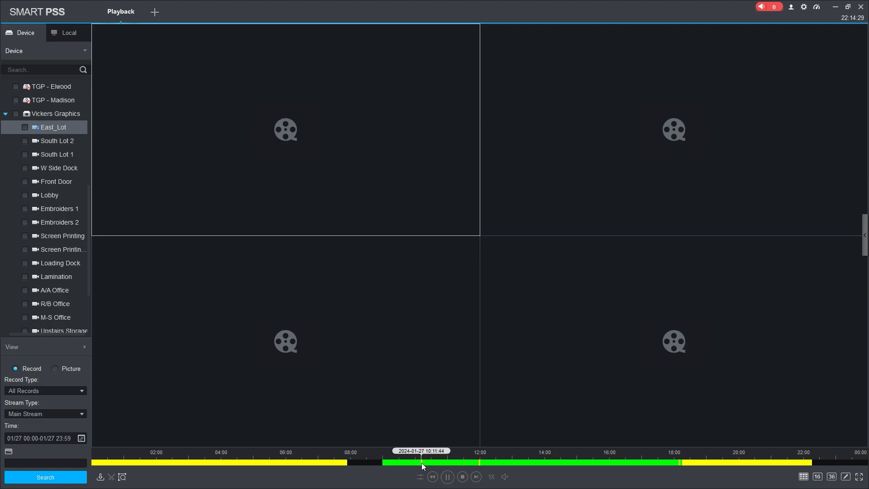
Play the four parking-lot cameras from about 10:11 to watch the runner cross East_Lot.
{"action": "left_click", "coordinate": [46, 126]}
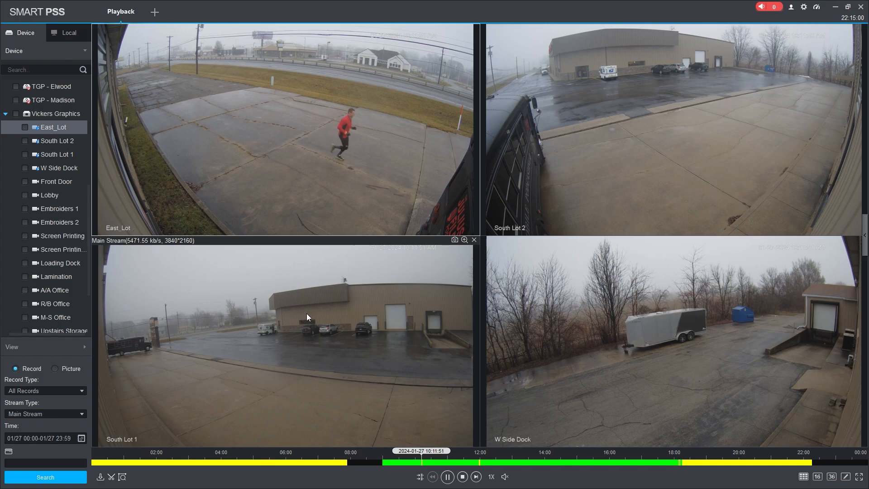
{"action": "mouse_move", "coordinate": [343, 343]}
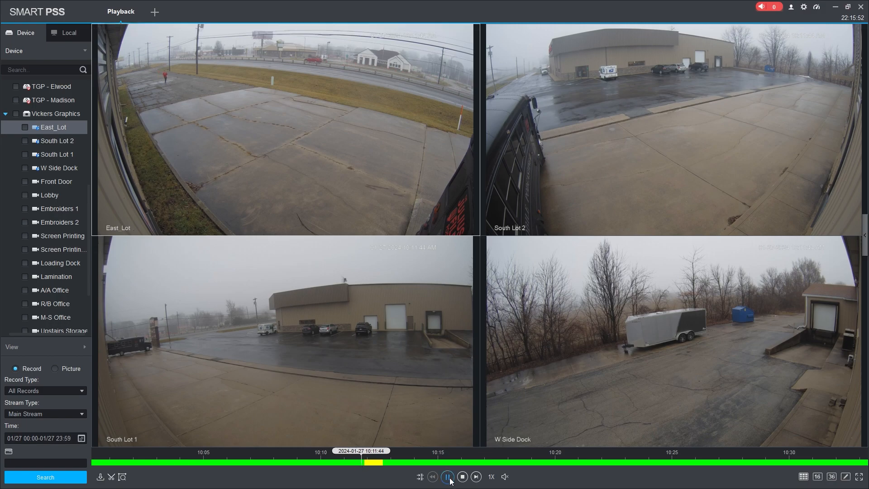
Pause playback and mark a 19-second East_Lot clip from 10:11:38 to 10:11:57.
{"action": "left_click", "coordinate": [447, 476]}
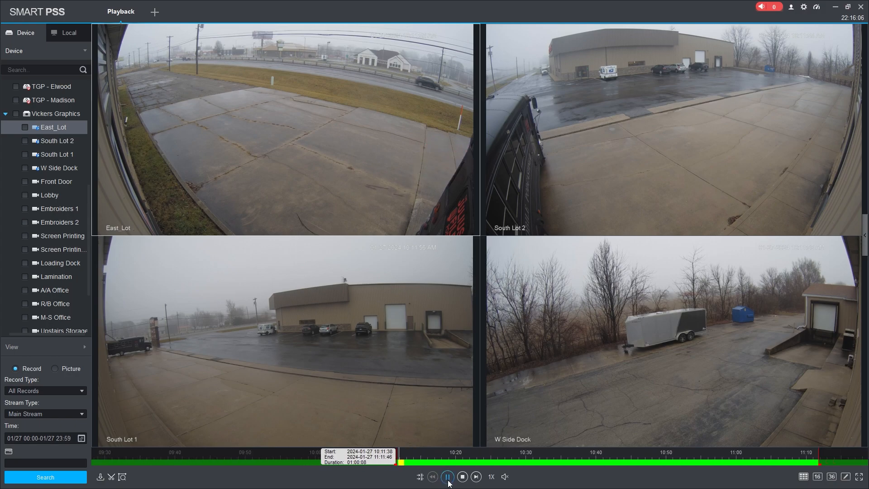
{"action": "left_click", "coordinate": [447, 476]}
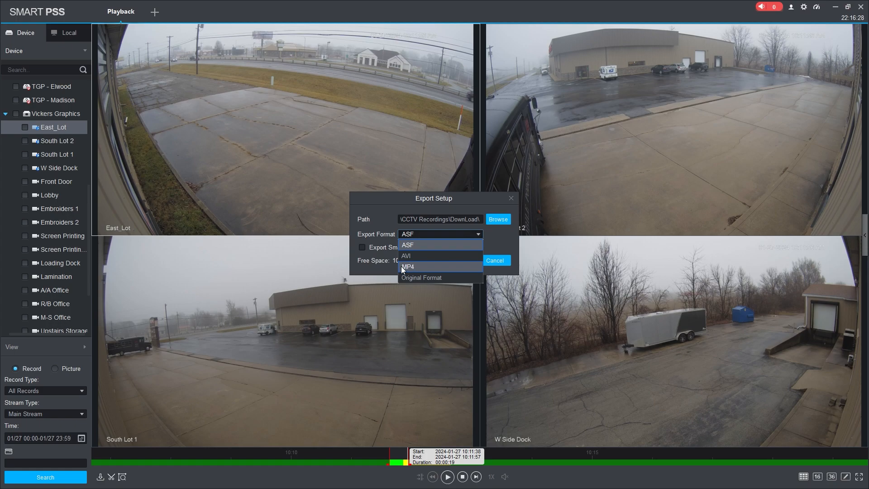
Export the East_Lot clip as MP4 to the DownLoad folder, accepting the stop-playback prompt.
{"action": "left_click", "coordinate": [408, 267]}
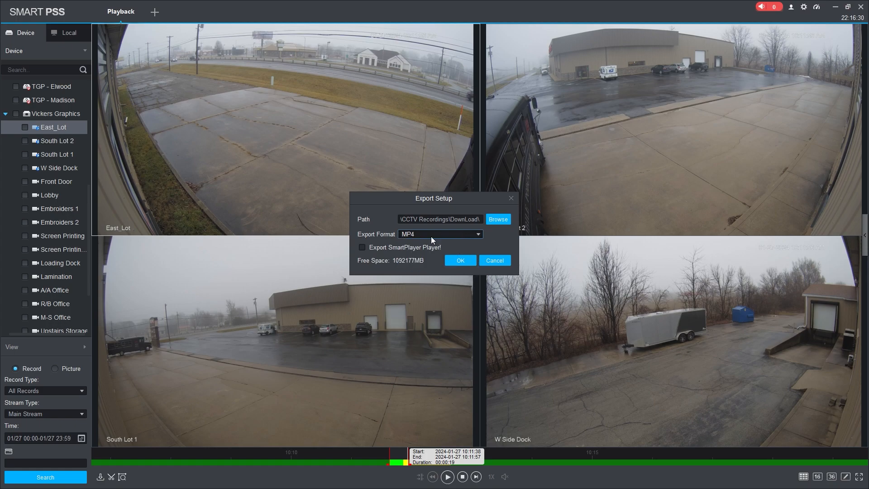
{"action": "mouse_move", "coordinate": [411, 241]}
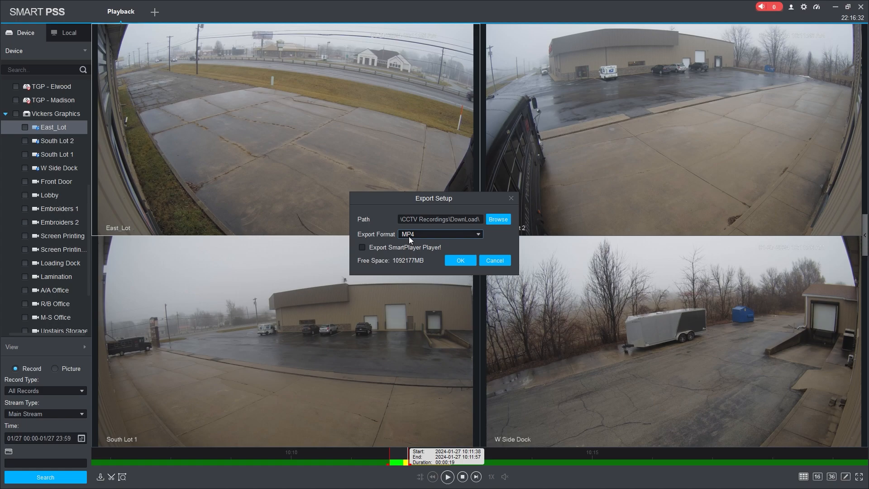
{"action": "left_click", "coordinate": [498, 218]}
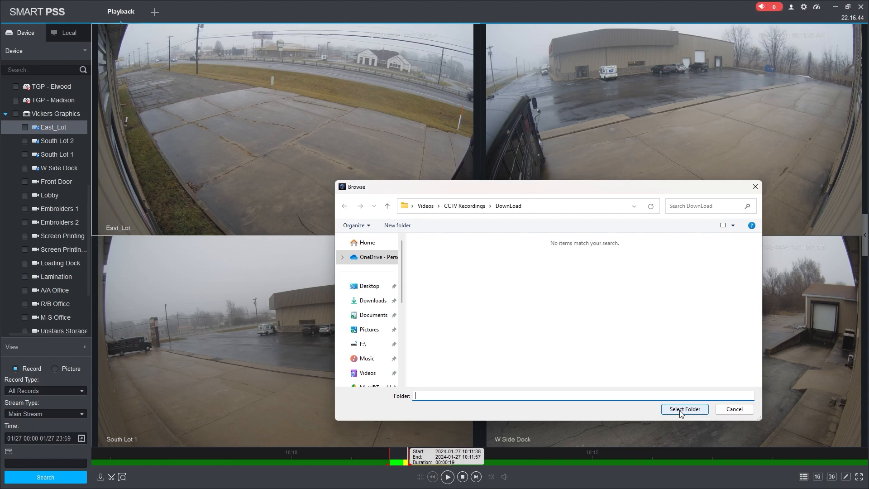
{"action": "left_click", "coordinate": [684, 409]}
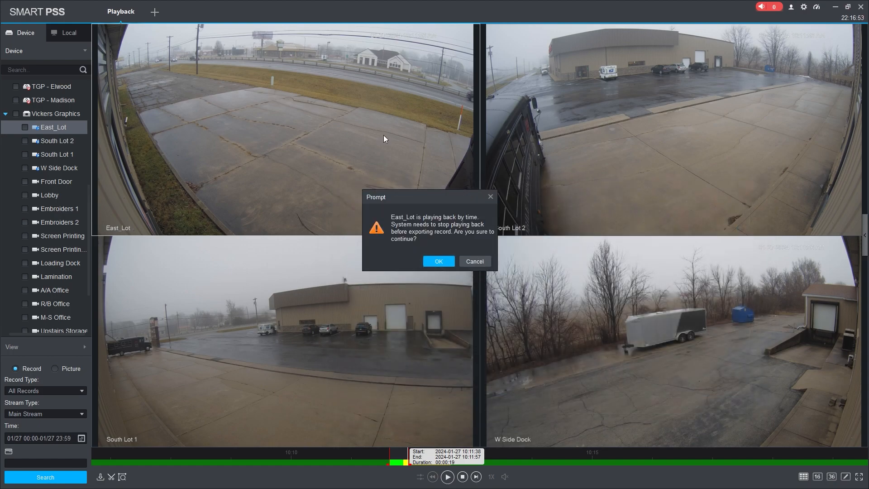
{"action": "mouse_move", "coordinate": [441, 237]}
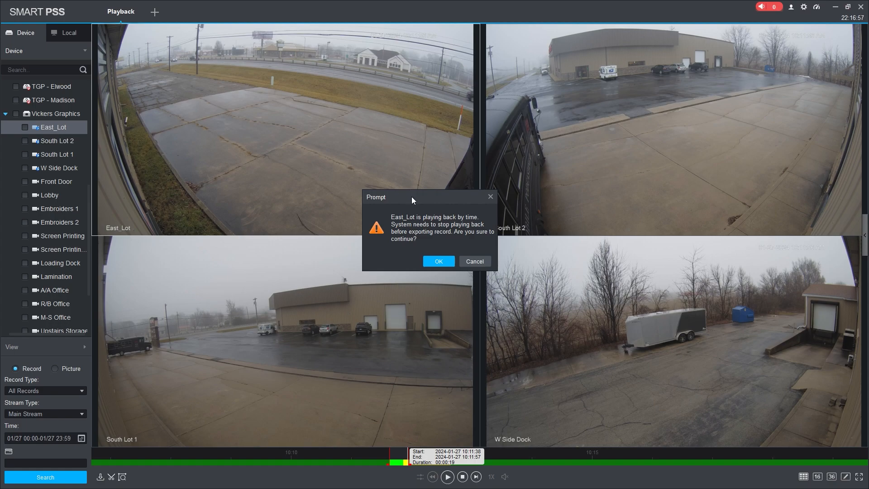
{"action": "mouse_move", "coordinate": [329, 139]}
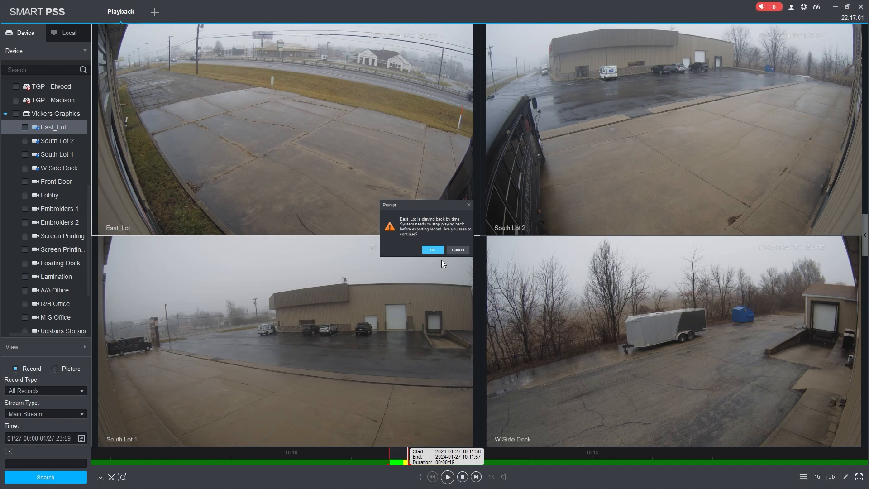
{"action": "left_click", "coordinate": [433, 250]}
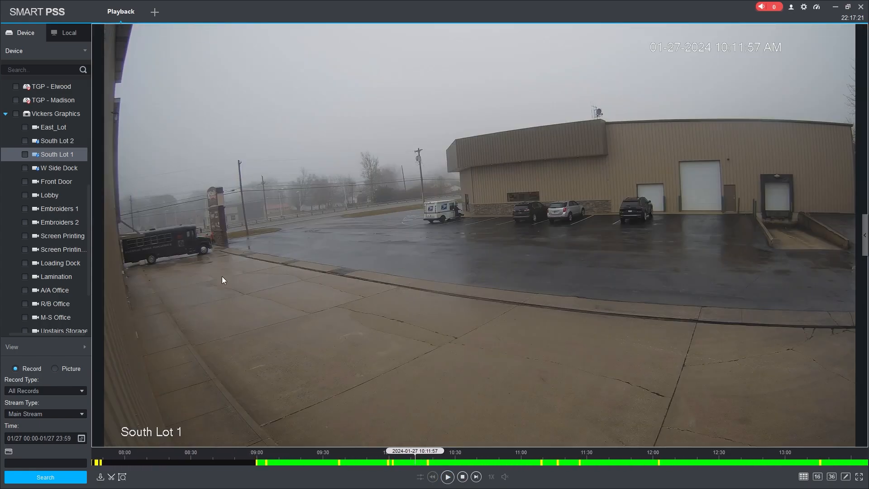
Play South Lot 1 and mark a clip from 10:11:57 to 10:12:05.
{"action": "left_click", "coordinate": [112, 477]}
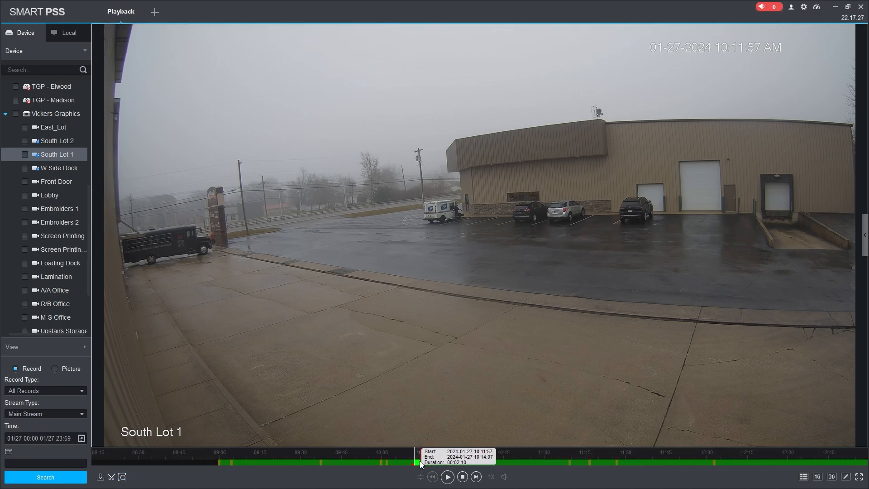
{"action": "left_click", "coordinate": [450, 476]}
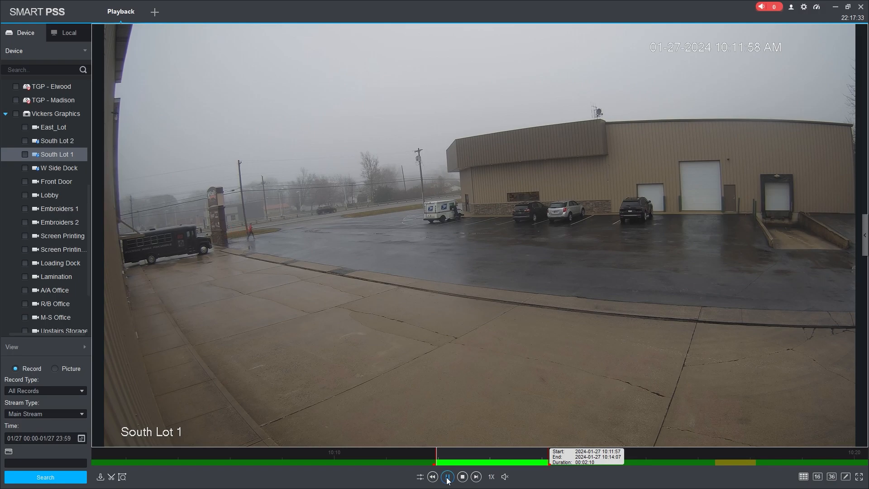
{"action": "left_click", "coordinate": [448, 477]}
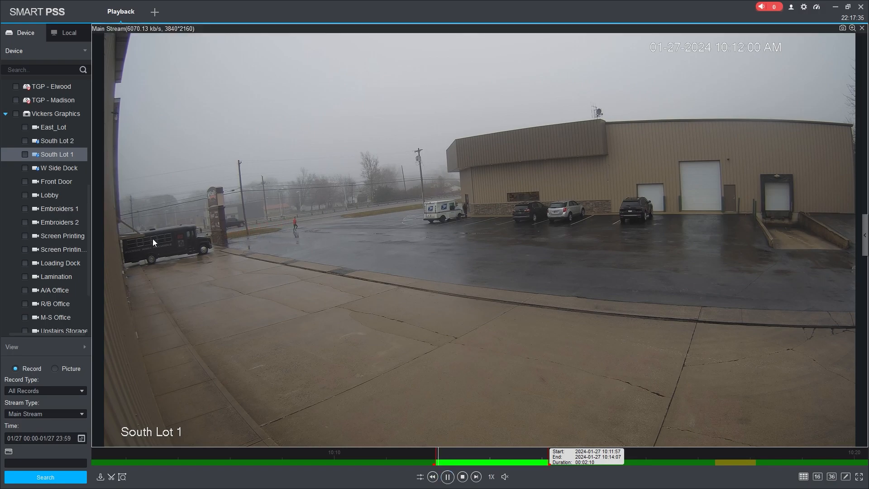
{"action": "mouse_move", "coordinate": [350, 222]}
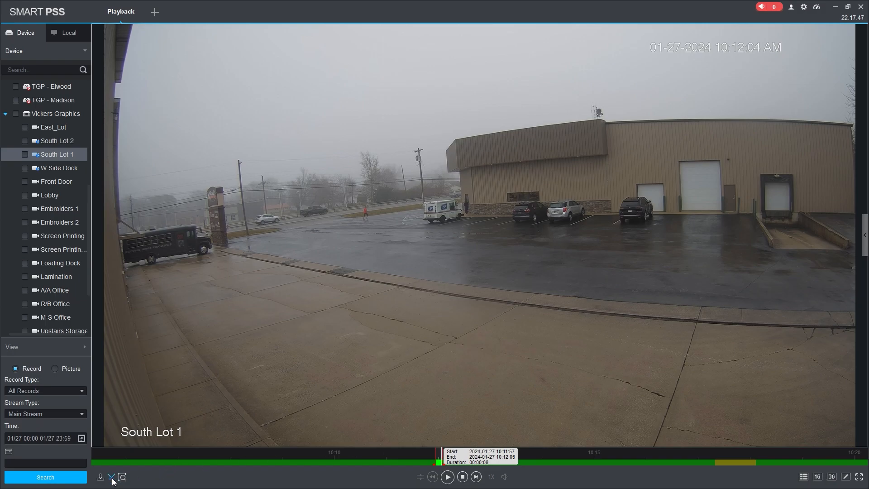
Export the South Lot 1 clip, agreeing to stop playback.
{"action": "left_click", "coordinate": [101, 476]}
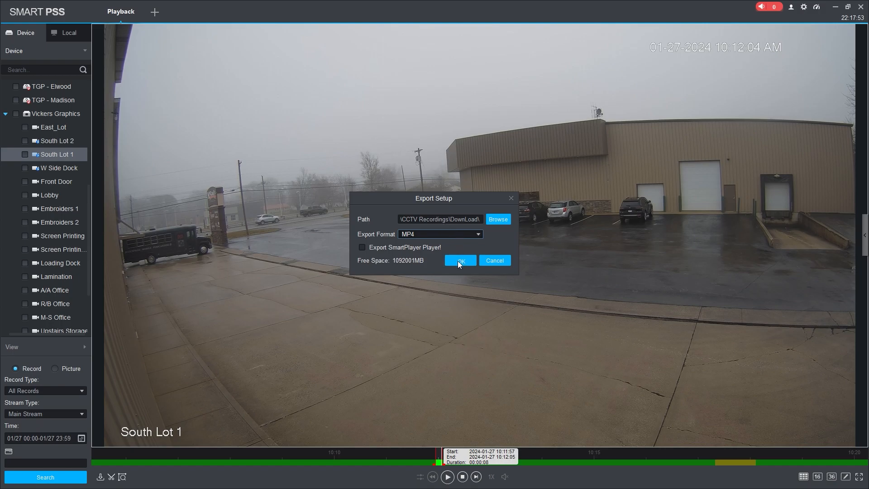
{"action": "left_click", "coordinate": [461, 260]}
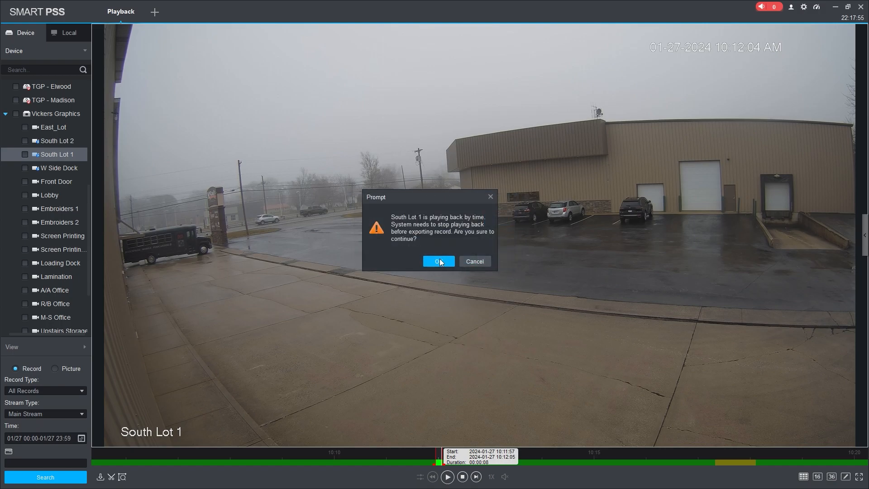
{"action": "left_click", "coordinate": [439, 261]}
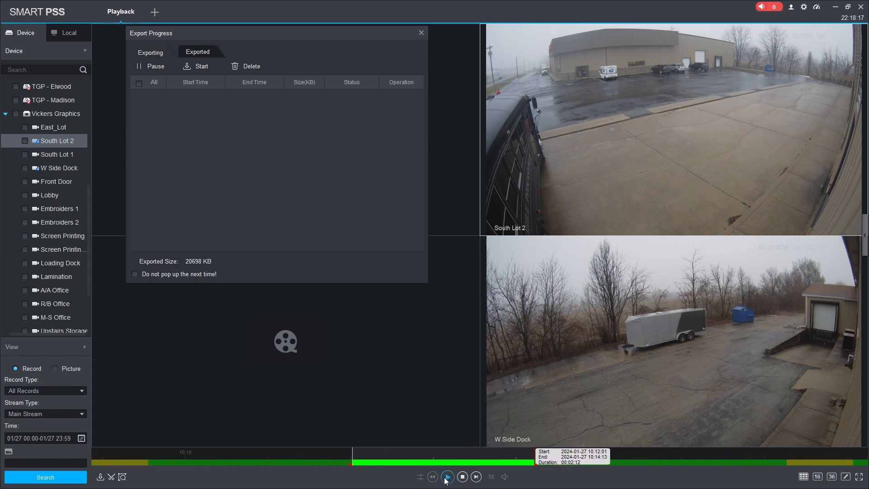
Play and pause South Lot 2, then export its 10:12:01–10:12:38 clip as MP4.
{"action": "left_click", "coordinate": [448, 477]}
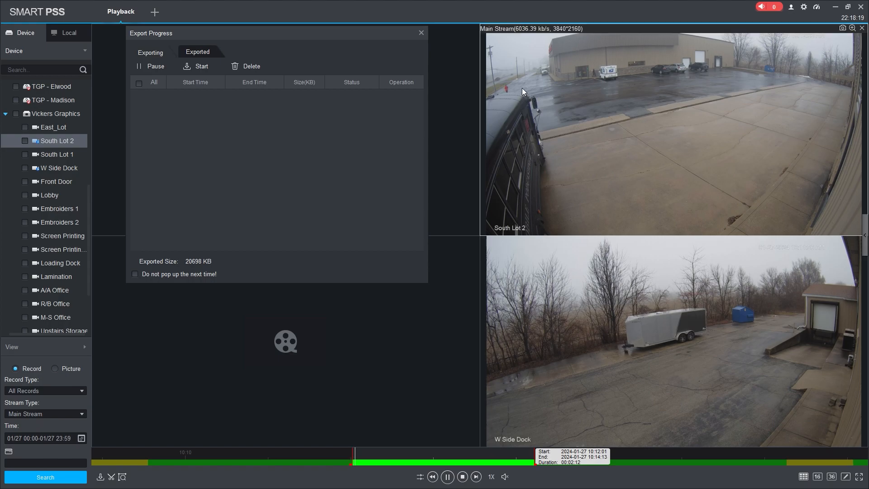
{"action": "mouse_move", "coordinate": [630, 119]}
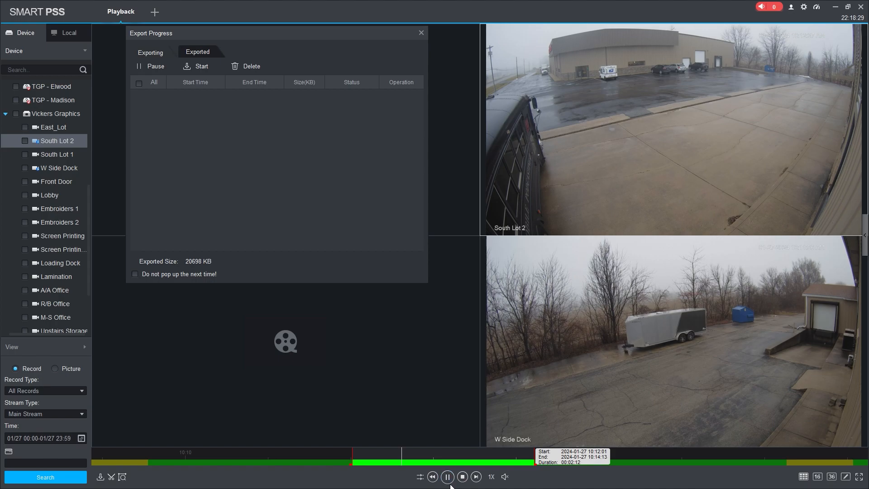
{"action": "left_click", "coordinate": [447, 476]}
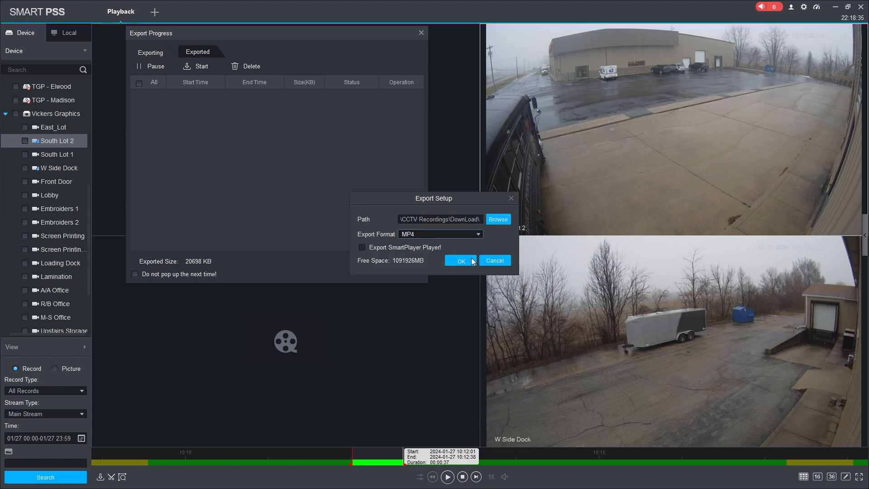
{"action": "left_click", "coordinate": [461, 261]}
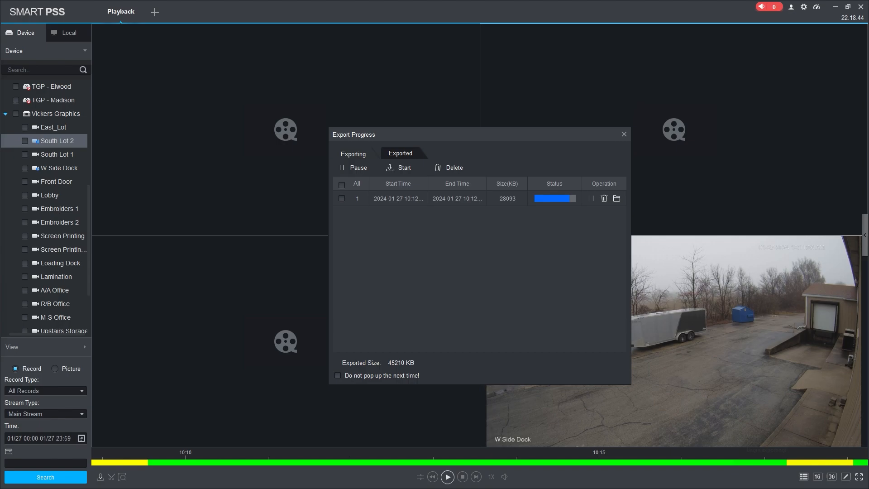
Open the DownLoad folder from Export Progress and look over the three exported clips.
{"action": "left_click", "coordinate": [617, 198]}
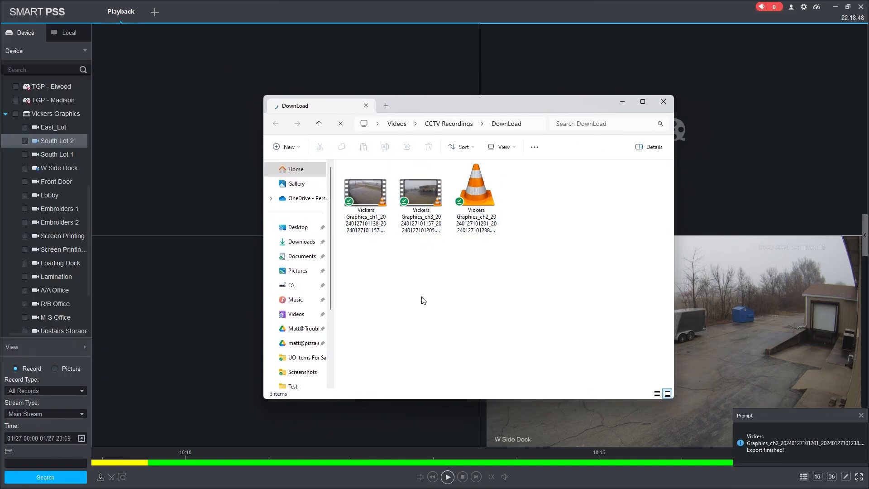
{"action": "left_click", "coordinate": [421, 187]}
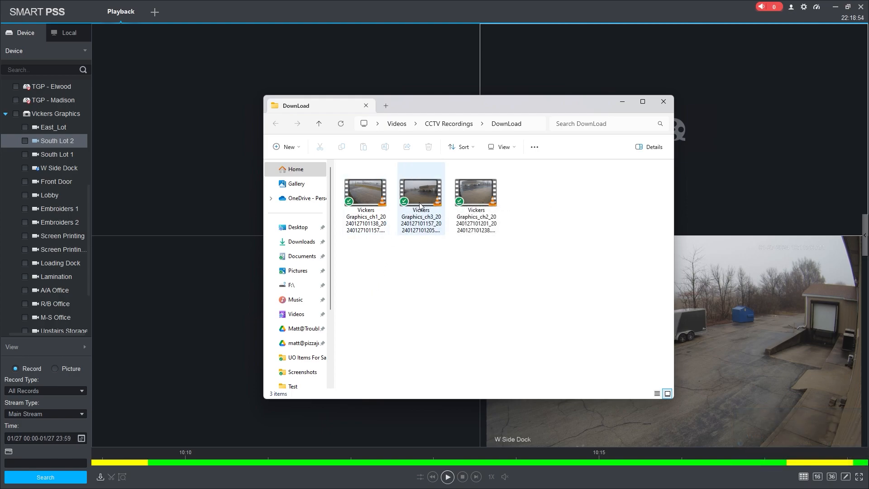
{"action": "left_click", "coordinate": [432, 284]}
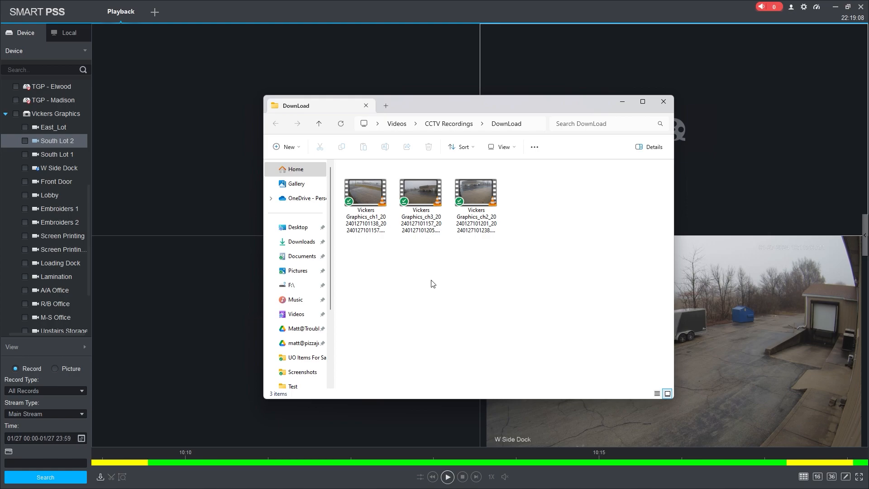
{"action": "mouse_move", "coordinate": [452, 269]}
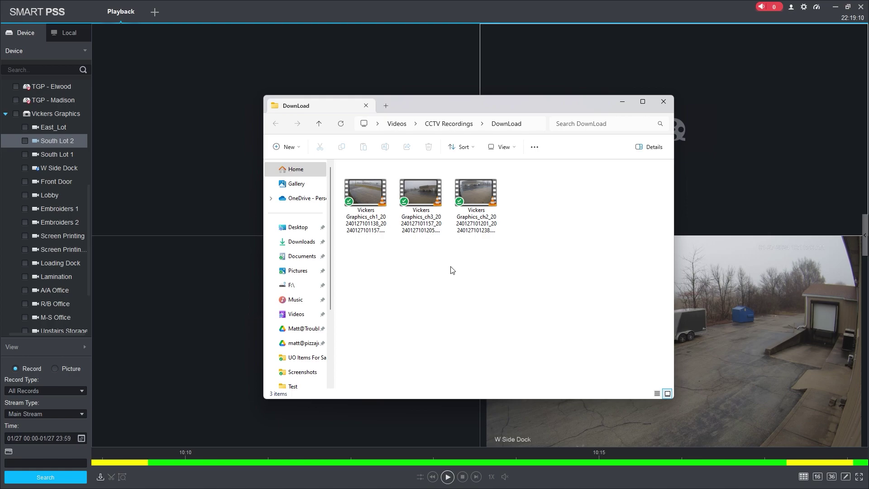
{"action": "left_click", "coordinate": [365, 192]}
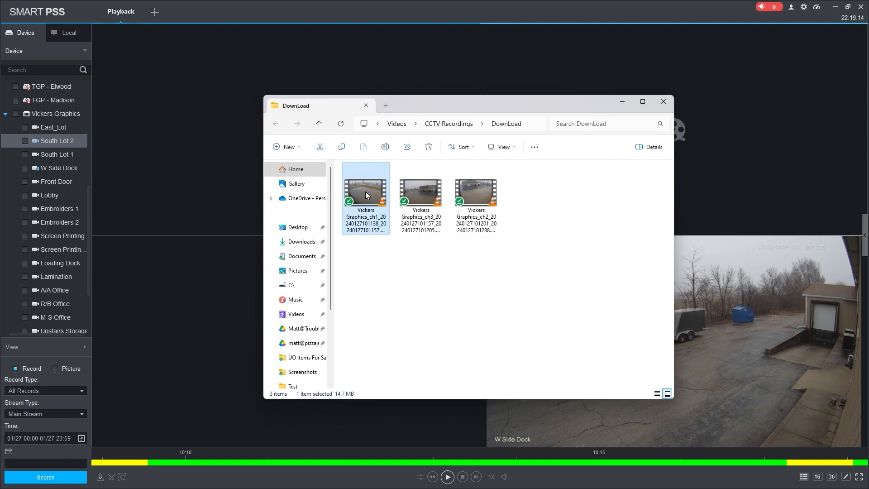
{"action": "left_click", "coordinate": [421, 192]}
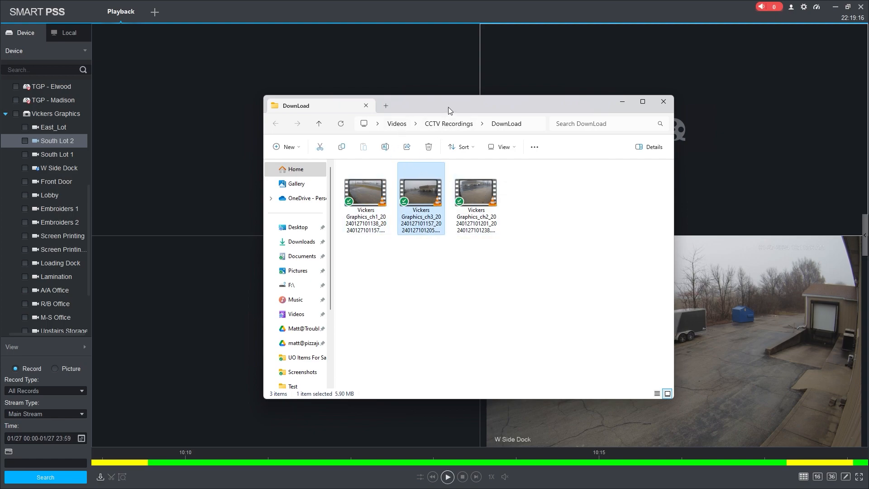
{"action": "double_click", "coordinate": [365, 192]}
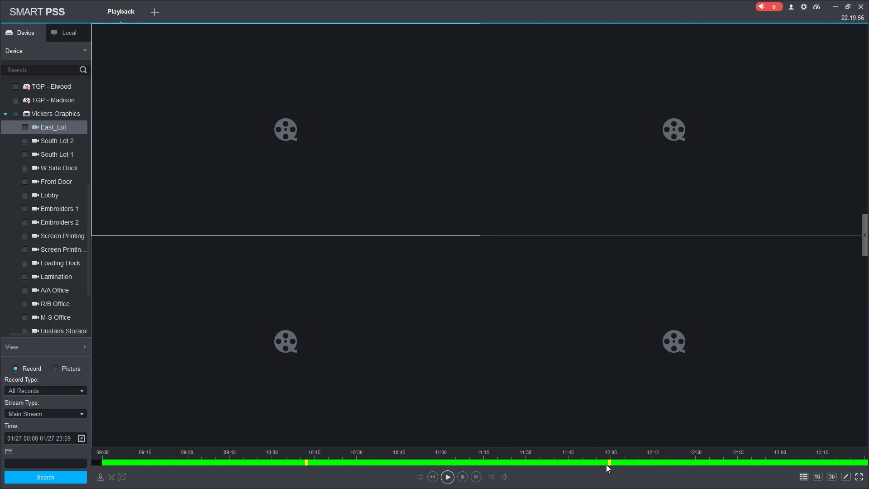
Play South Lot 2 from around 10:17 and start a Motion Detect smart search.
{"action": "left_click", "coordinate": [608, 460]}
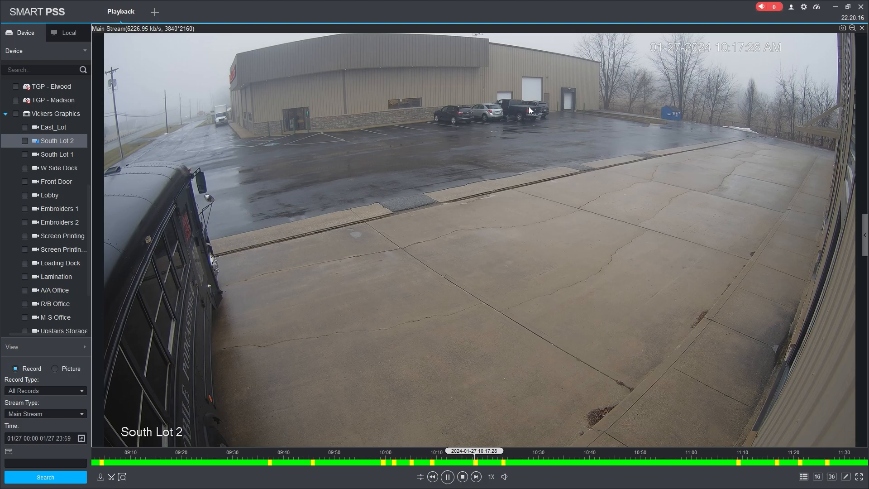
{"action": "mouse_move", "coordinate": [468, 108]}
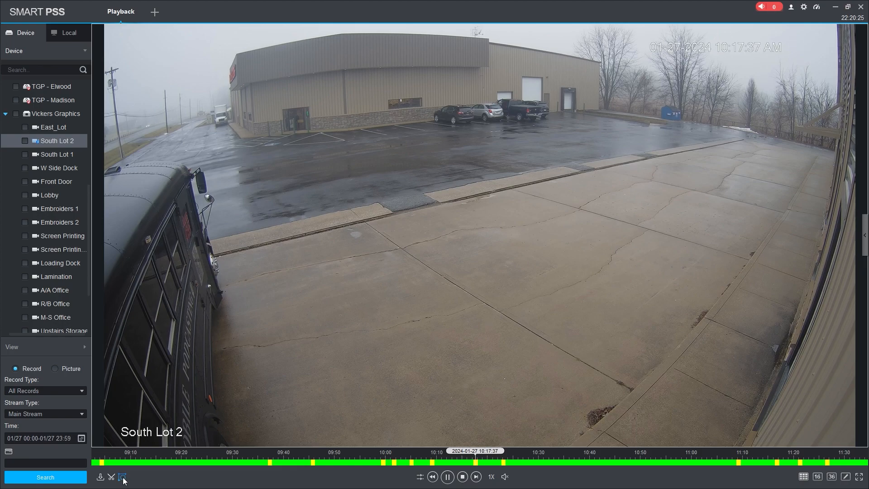
{"action": "left_click", "coordinate": [123, 479]}
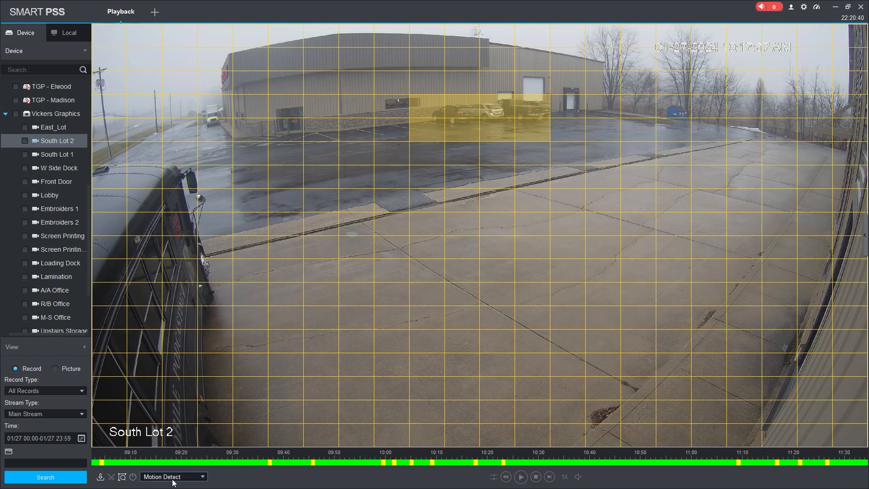
Show the smart search types: Motion Detect, Human and Vehicle.
{"action": "left_click", "coordinate": [174, 477]}
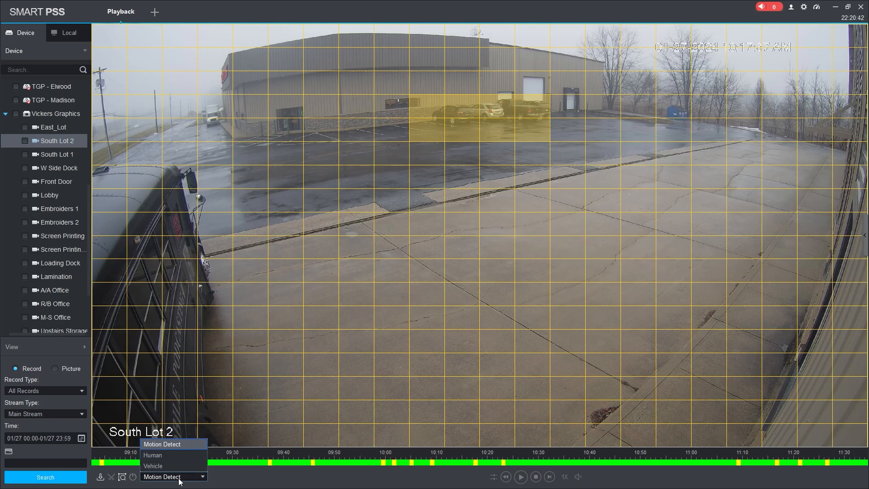
{"action": "mouse_move", "coordinate": [163, 455]}
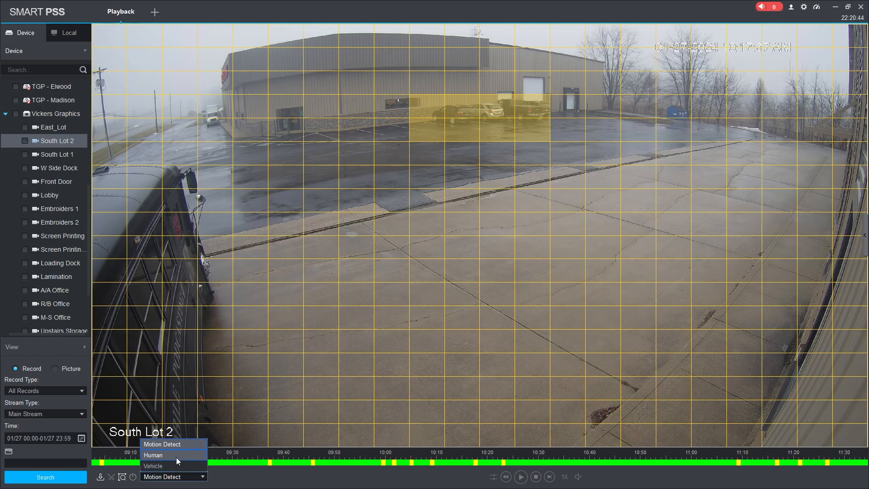
{"action": "mouse_move", "coordinate": [183, 462]}
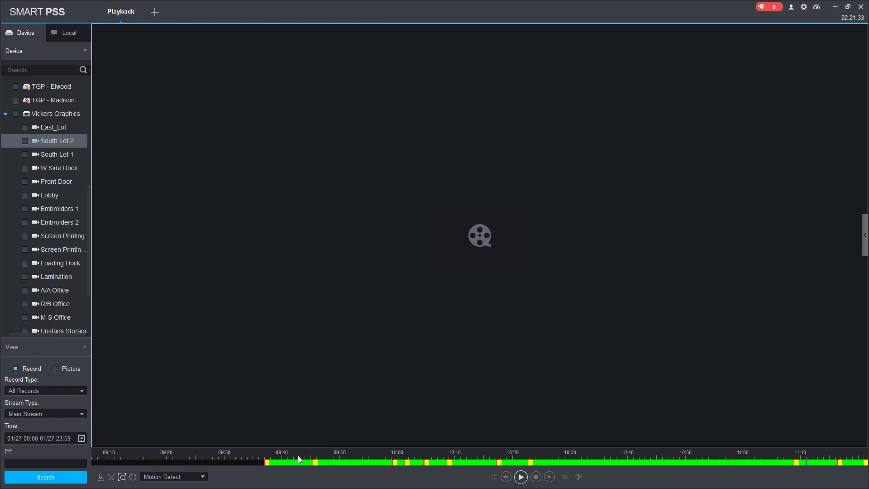
{"action": "left_click", "coordinate": [396, 469]}
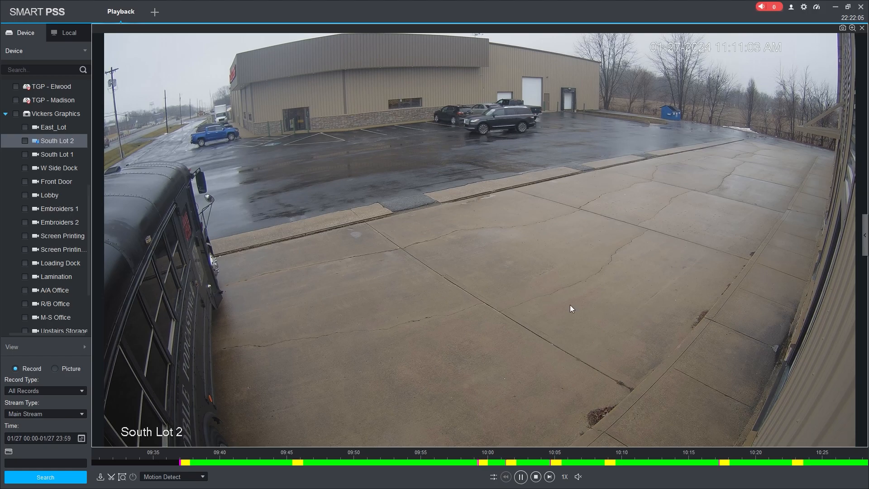
{"action": "mouse_move", "coordinate": [484, 126]}
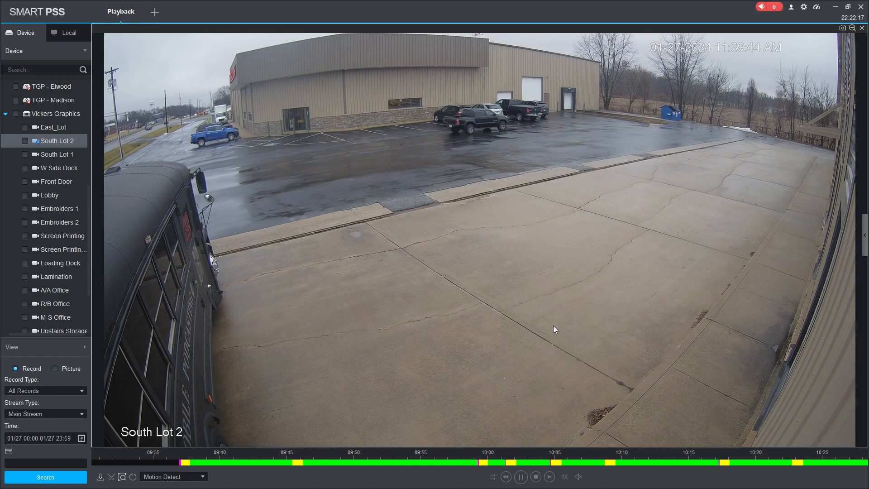
{"action": "left_click", "coordinate": [521, 477]}
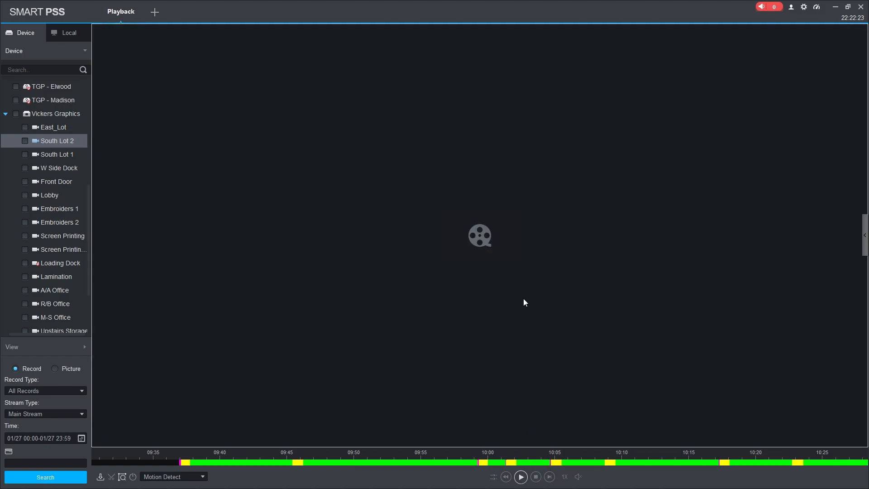
Check South Lot 1 in the device tree to include it in the recording search.
{"action": "left_click", "coordinate": [48, 155]}
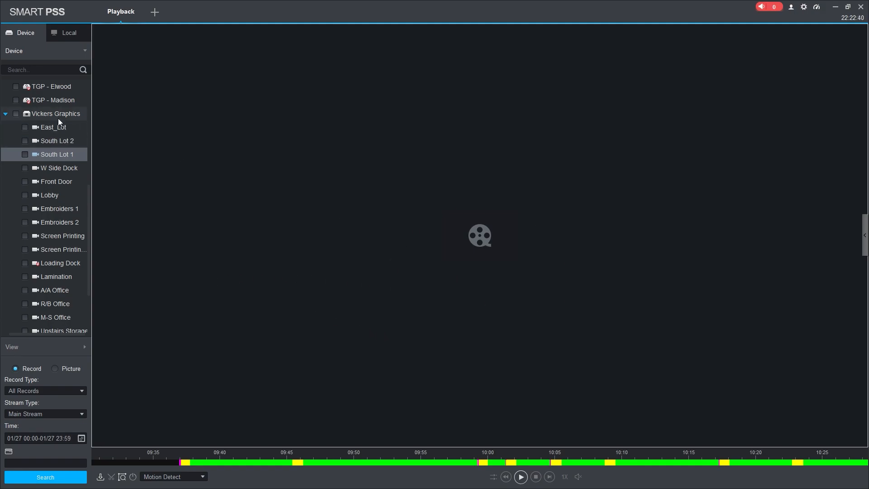
{"action": "mouse_move", "coordinate": [51, 295]}
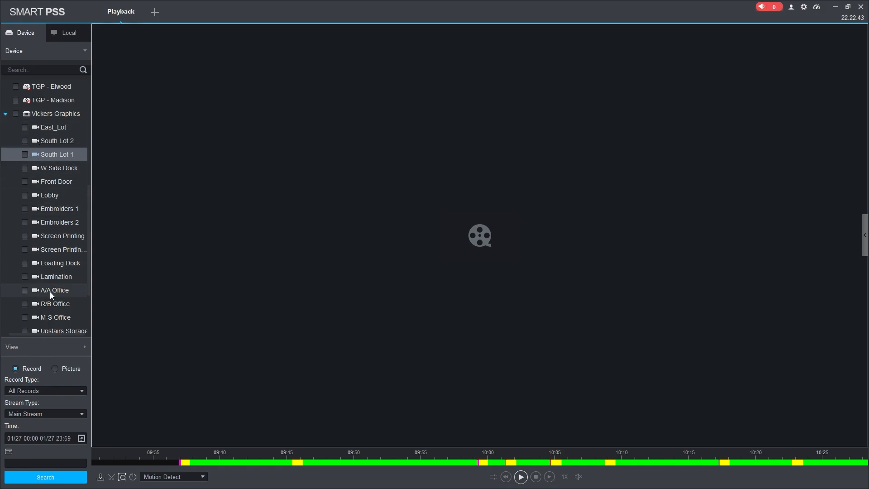
{"action": "left_click", "coordinate": [25, 155]}
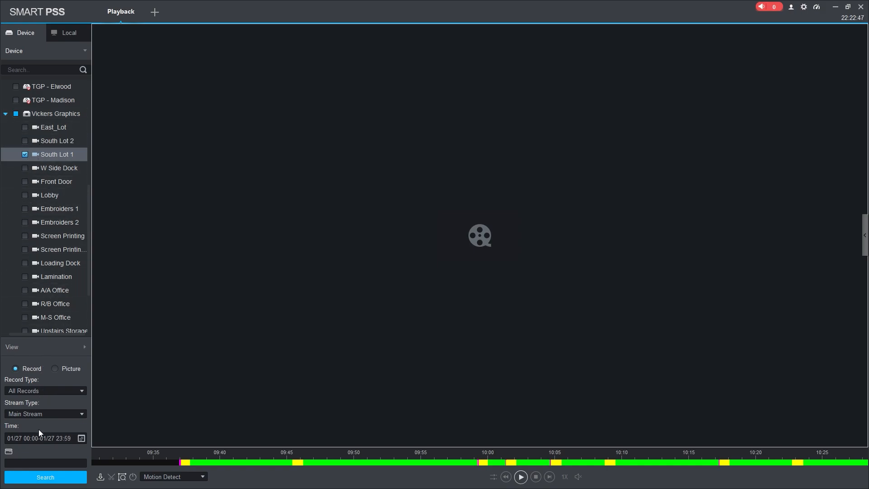
{"action": "left_click", "coordinate": [81, 438]}
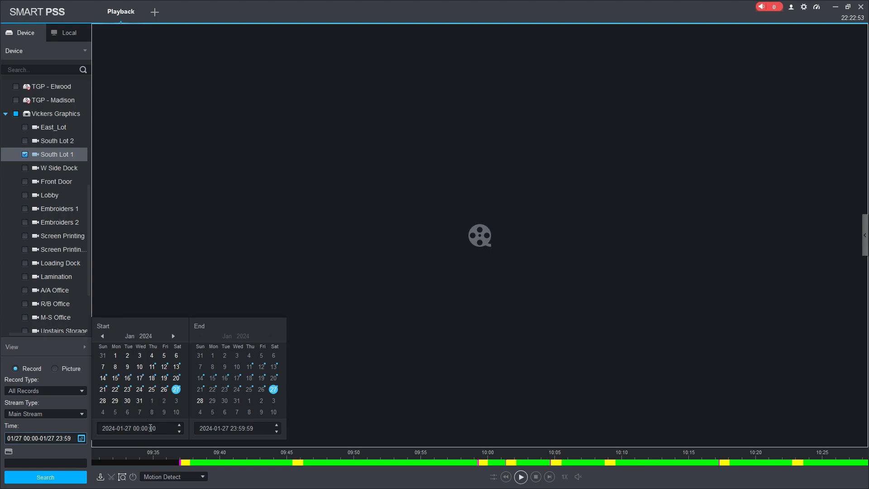
{"action": "left_click", "coordinate": [228, 483]}
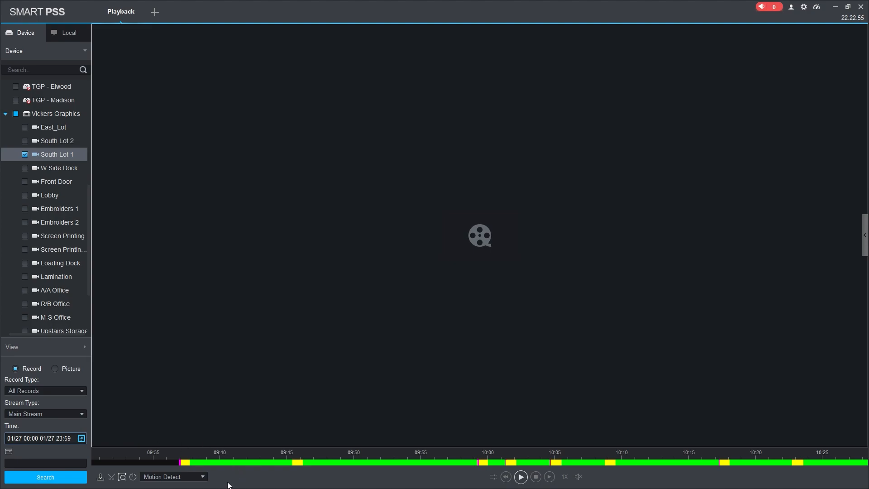
Exclude general recordings from the record types and set the search date to January 26.
{"action": "left_click", "coordinate": [45, 391]}
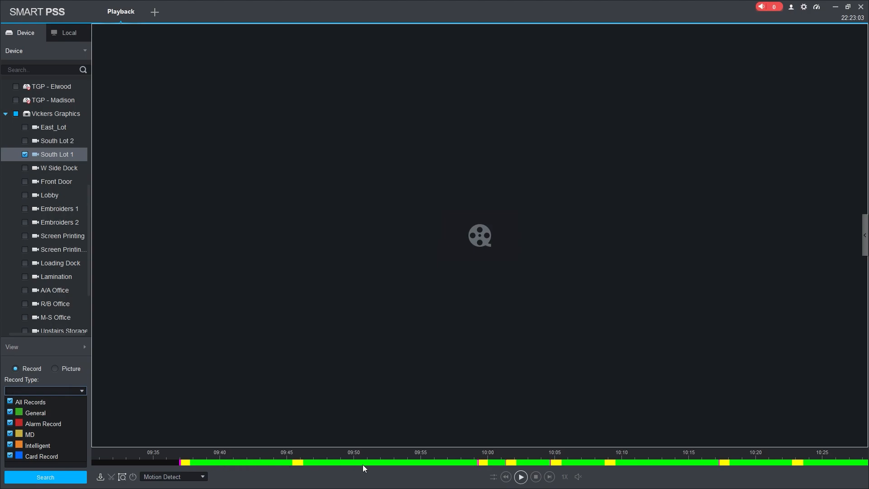
{"action": "left_click", "coordinate": [8, 402]}
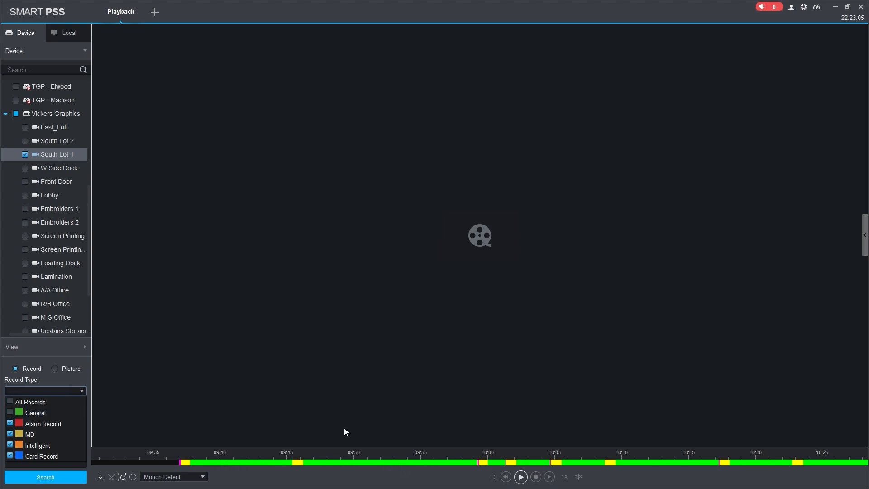
{"action": "left_click", "coordinate": [10, 402]}
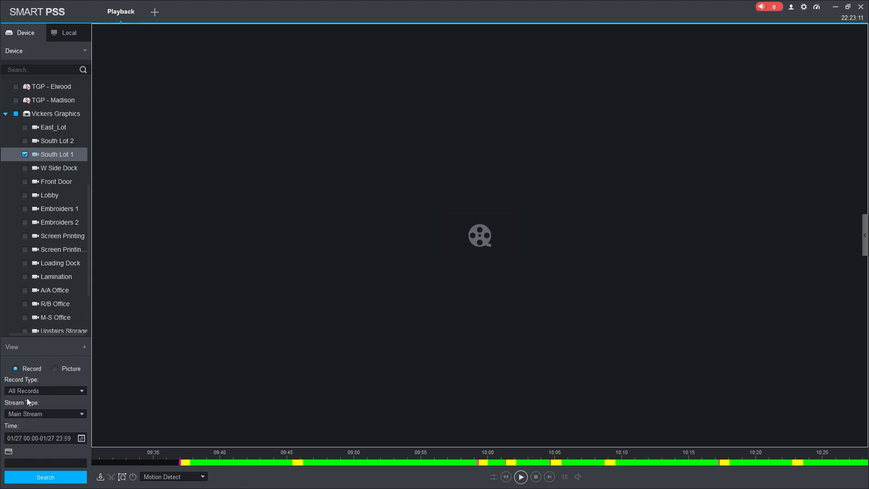
{"action": "left_click", "coordinate": [164, 388]}
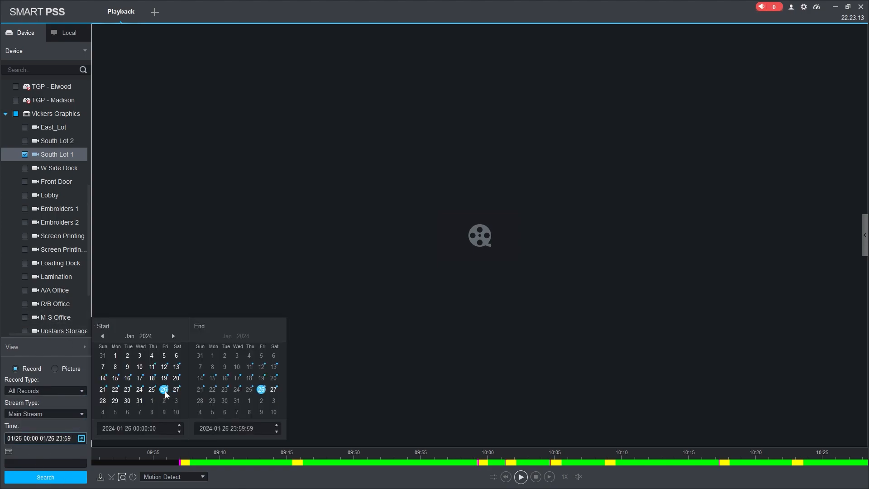
{"action": "left_click", "coordinate": [45, 477]}
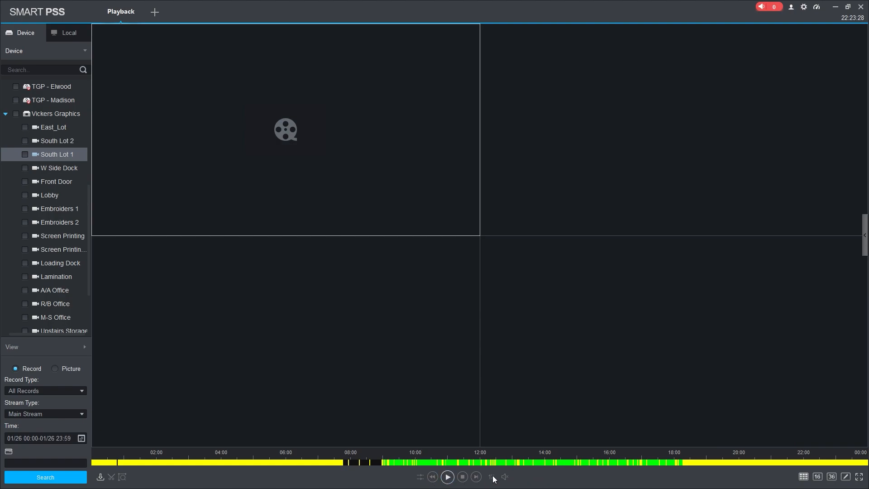
Play South Lot 1 from around noon and maximize its pane to fill the window.
{"action": "left_click", "coordinate": [449, 476]}
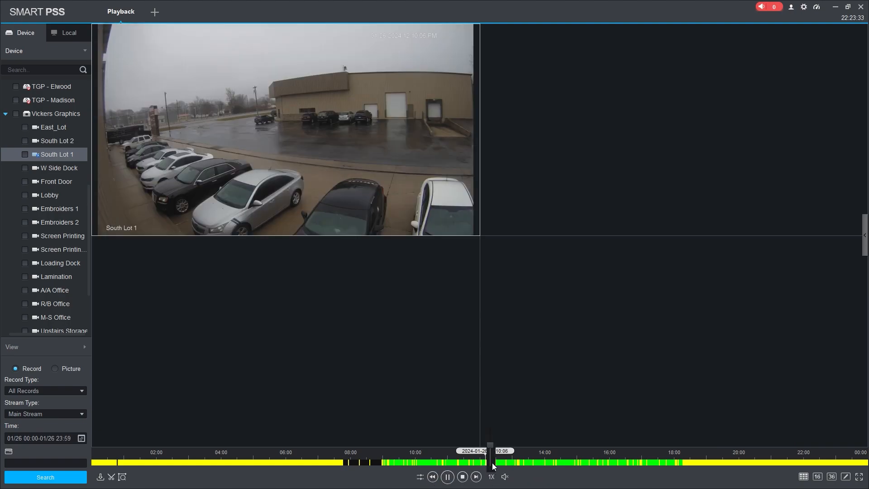
{"action": "left_click", "coordinate": [491, 477]}
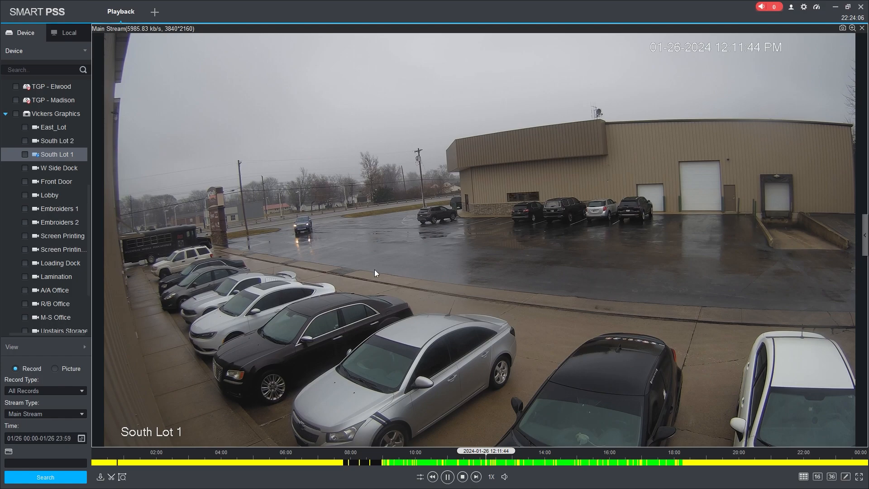
{"action": "mouse_move", "coordinate": [679, 234]}
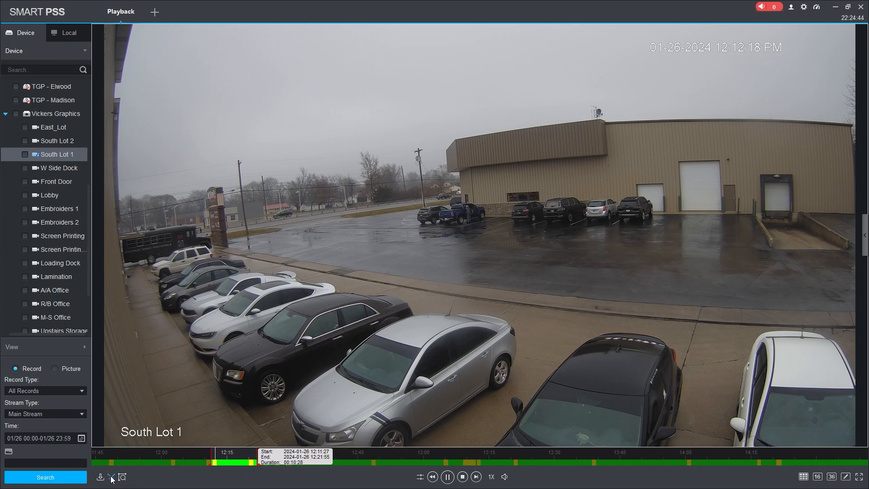
Create a new 'Car Broke Into' folder under DownLoad for the clip export.
{"action": "left_click", "coordinate": [111, 477]}
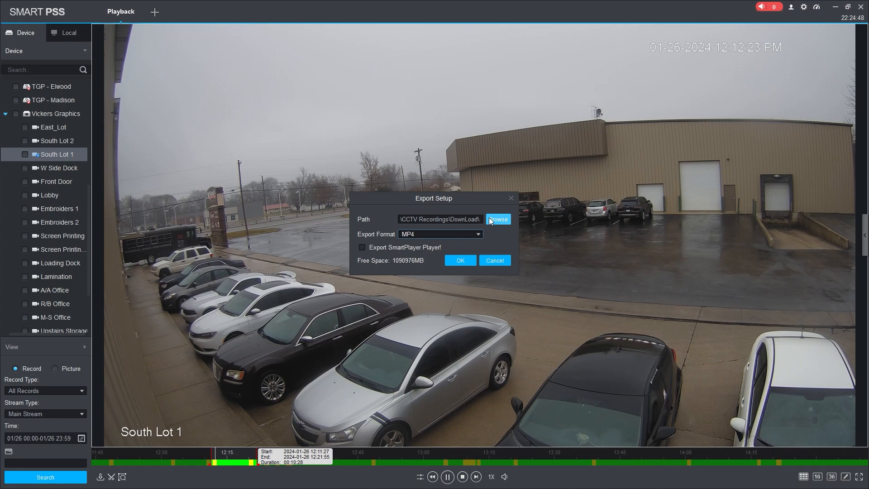
{"action": "mouse_move", "coordinate": [501, 220]}
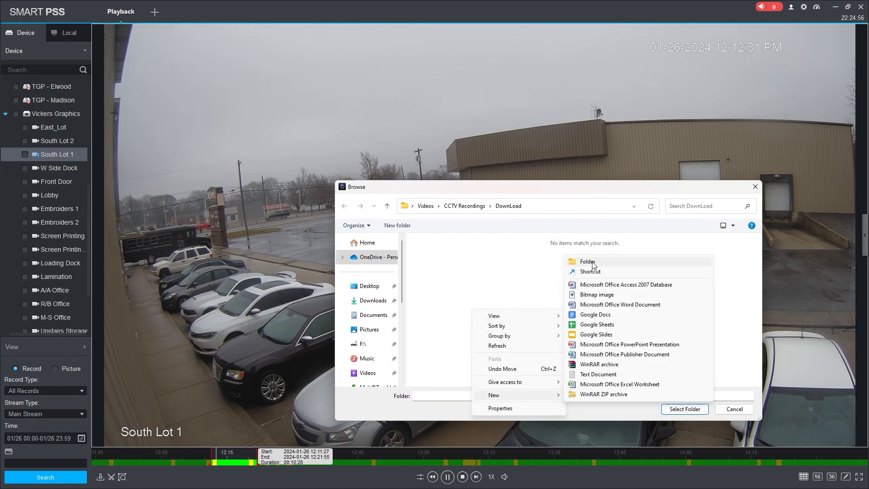
{"action": "left_click", "coordinate": [588, 261]}
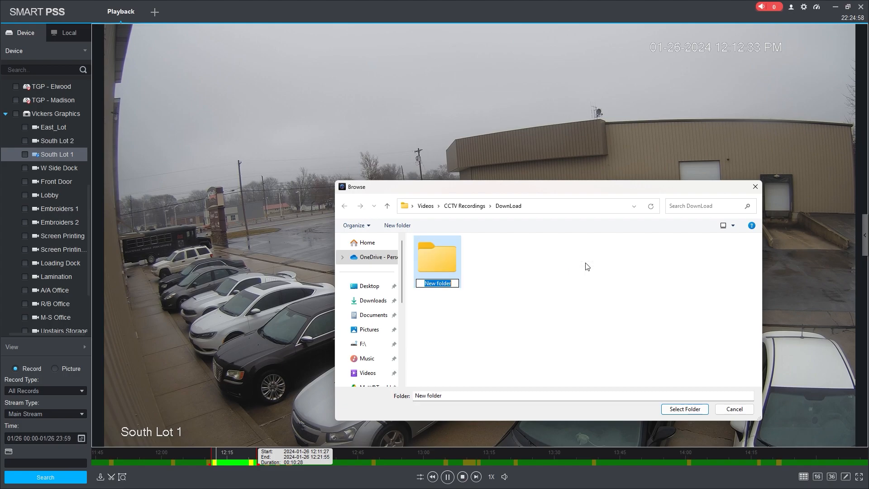
{"action": "type", "text": "Car Broke Into"}
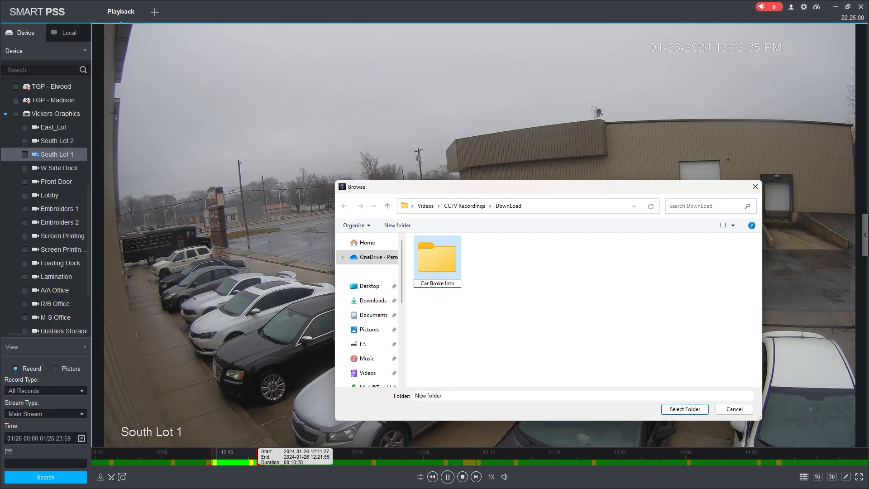
{"action": "left_click", "coordinate": [437, 258]}
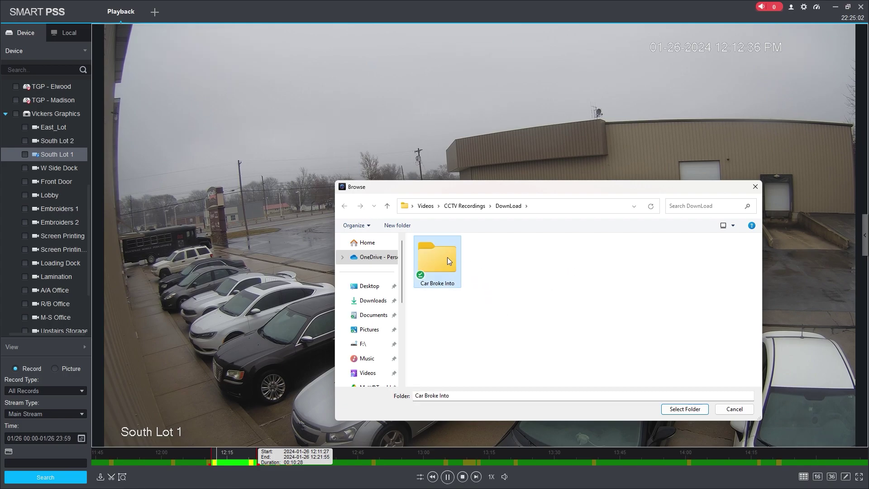
Set 'Car Broke Into' as the export path and keep MP4 as the format.
{"action": "left_click", "coordinate": [685, 409]}
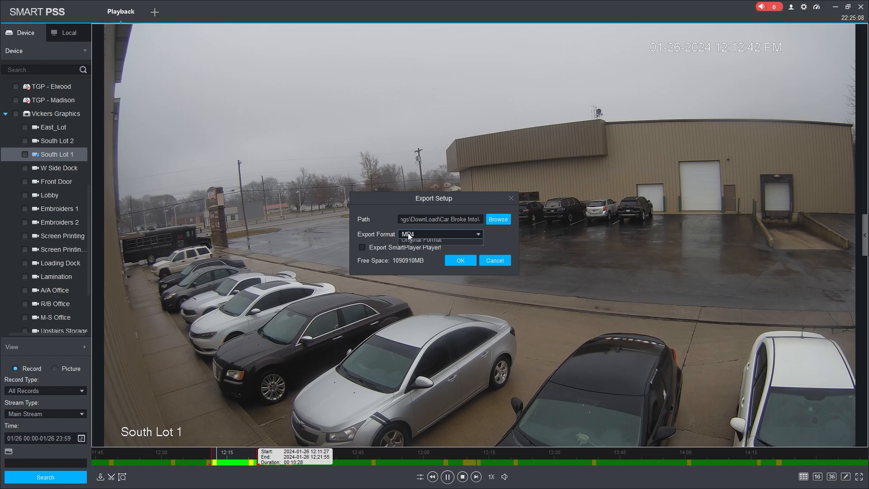
{"action": "left_click", "coordinate": [479, 234]}
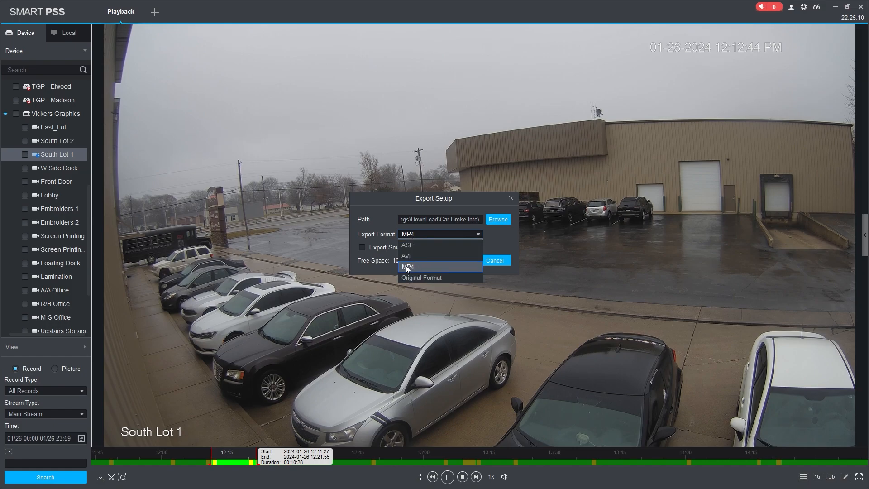
{"action": "mouse_move", "coordinate": [424, 260]}
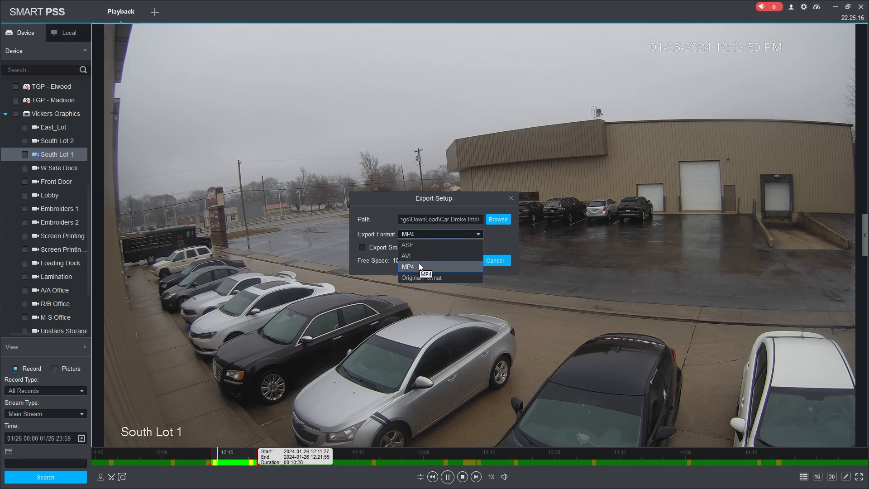
{"action": "left_click", "coordinate": [408, 266]}
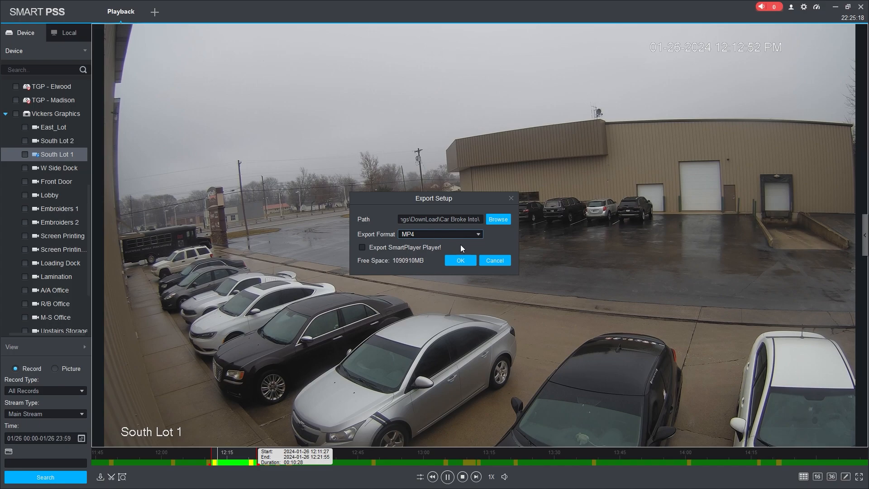